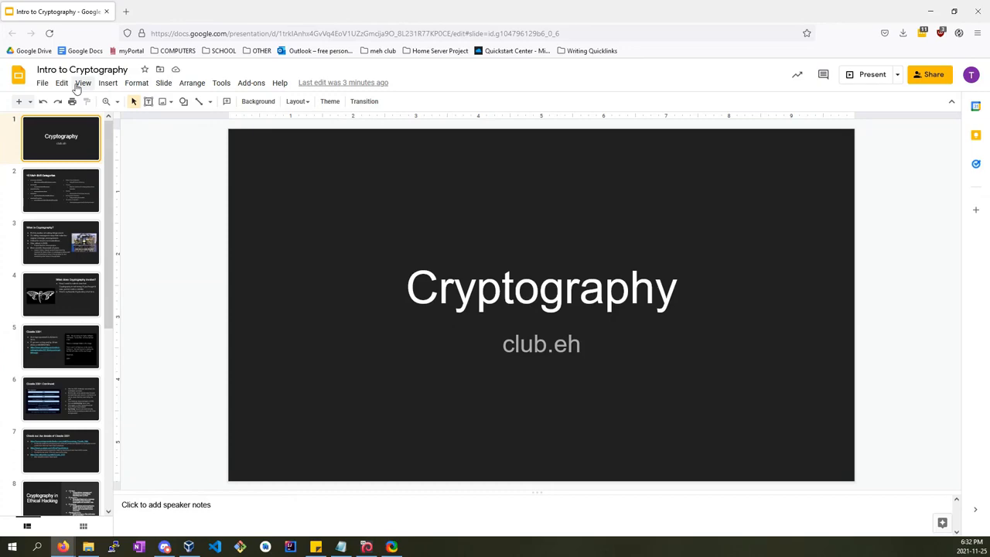
Open the boxentriq.com Cicada 3301 walkthrough link from the slide in a new tab.
{"action": "left_click", "coordinate": [872, 75]}
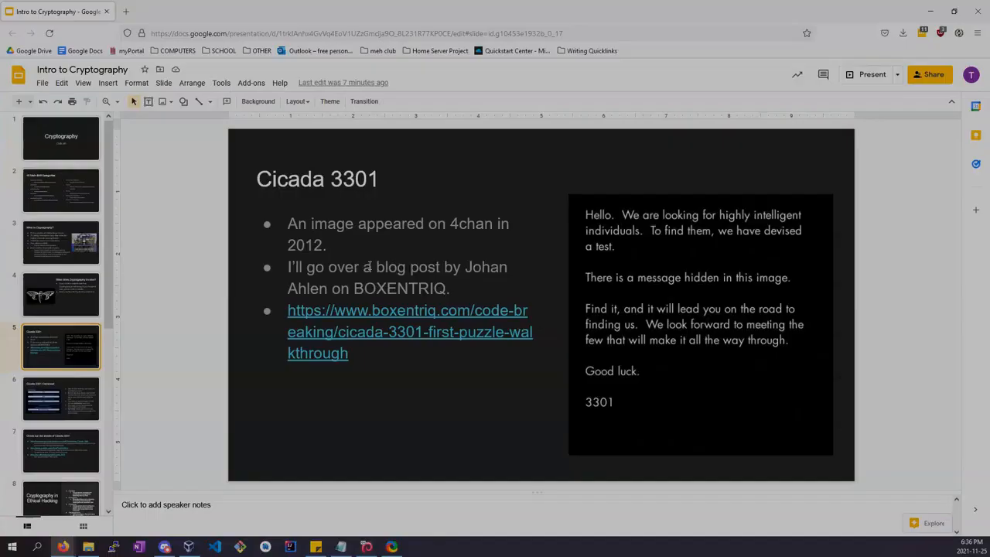
{"action": "left_click", "coordinate": [386, 266]}
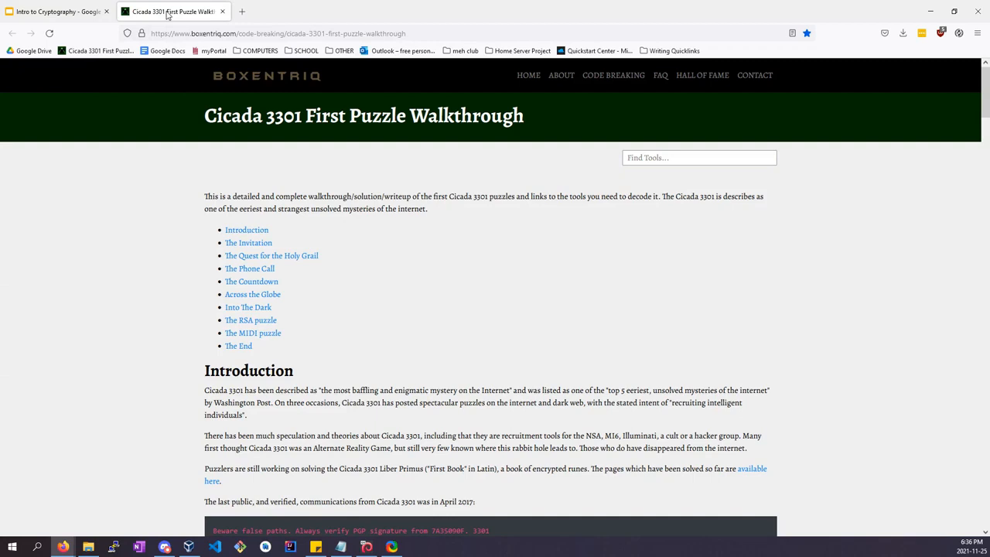
Return to the Intro to Cryptography deck on the Cicada 3301 slide.
{"action": "left_click", "coordinate": [59, 11]}
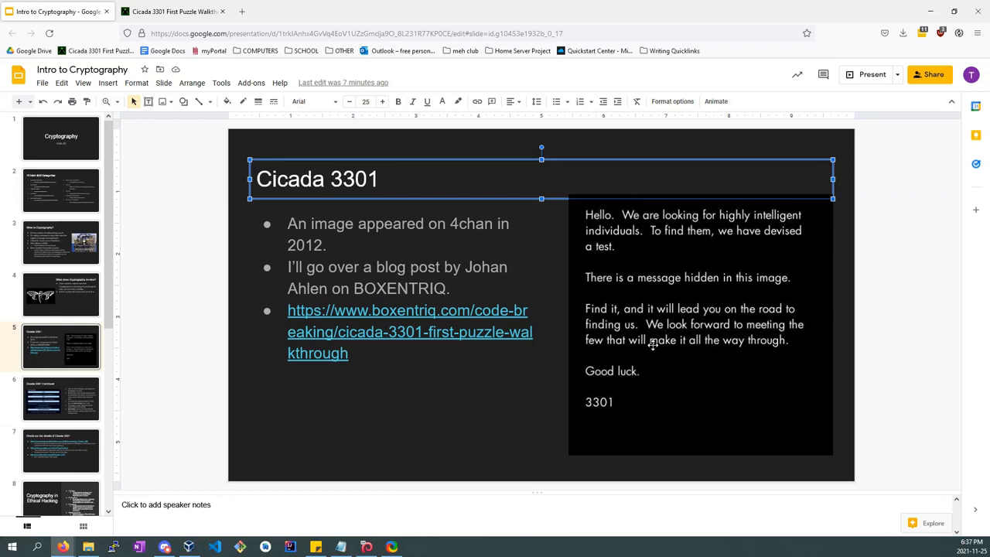
Select the hidden-message image, revisit the Boxentriq walkthrough, then bring up the Kali Linux VM desktop.
{"action": "left_click", "coordinate": [699, 325]}
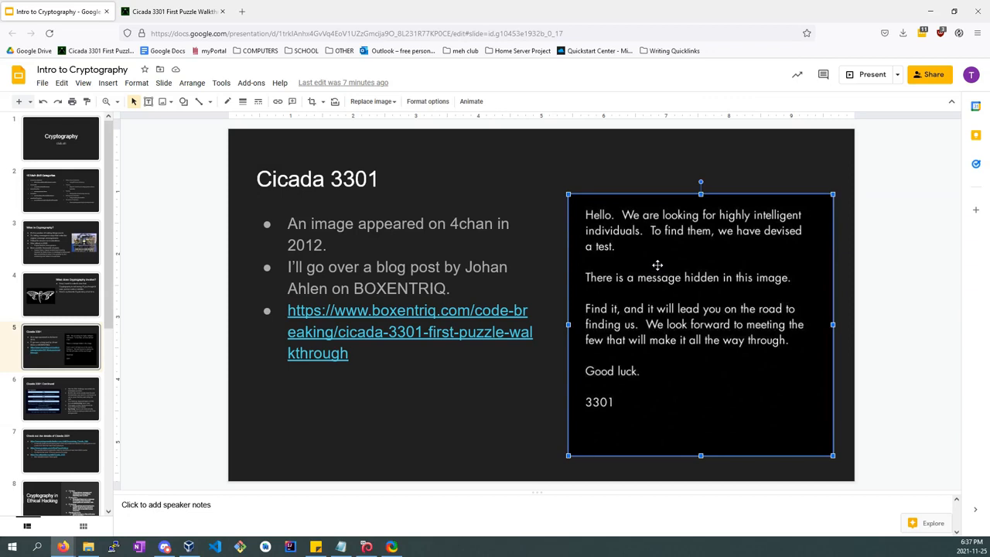
{"action": "mouse_move", "coordinate": [757, 286]}
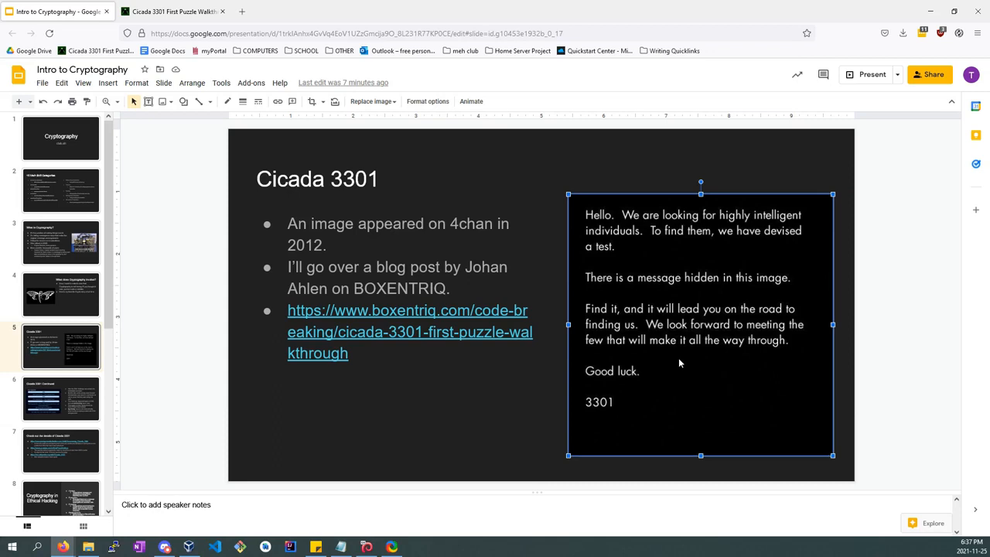
{"action": "mouse_move", "coordinate": [634, 323]}
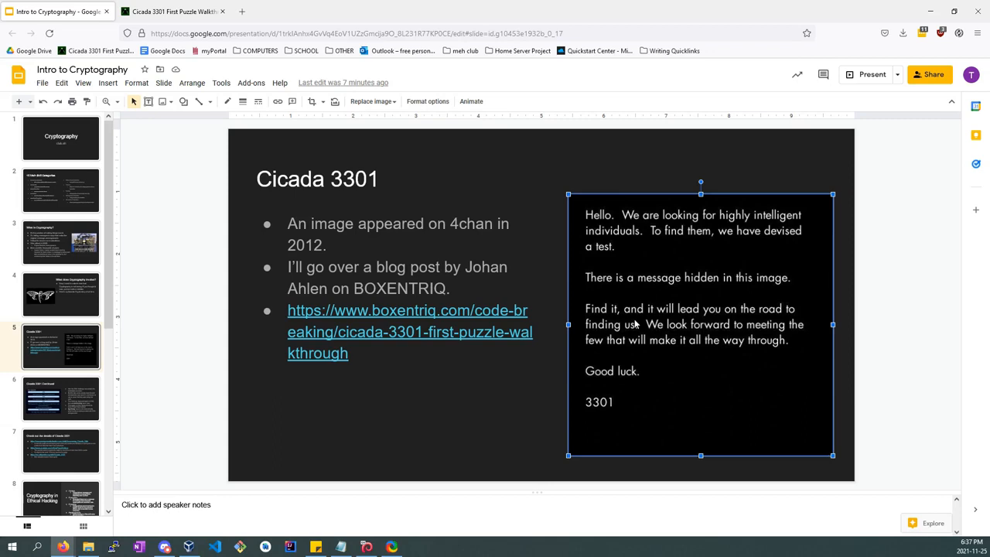
{"action": "left_click", "coordinate": [171, 11]}
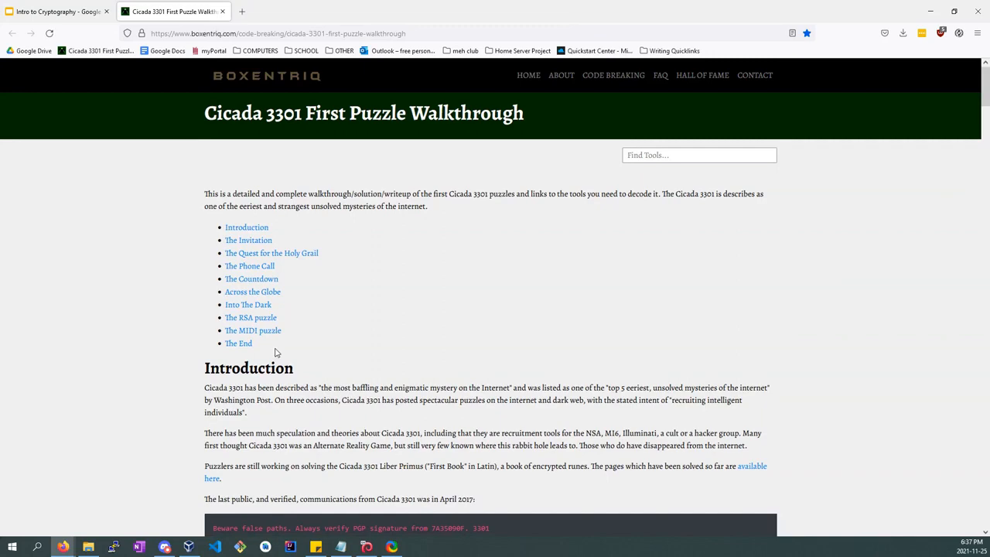
{"action": "scroll", "scroll_direction": "down", "scroll_amount": 3}
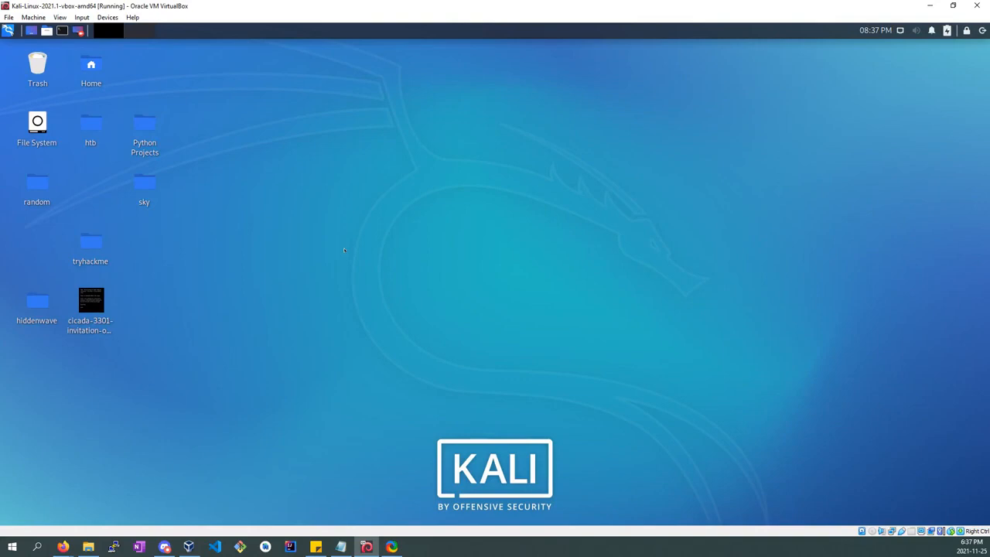
Open a terminal on the Kali Desktop and run strings on the cicada-3301 invitation image.
{"action": "right_click", "coordinate": [343, 249]}
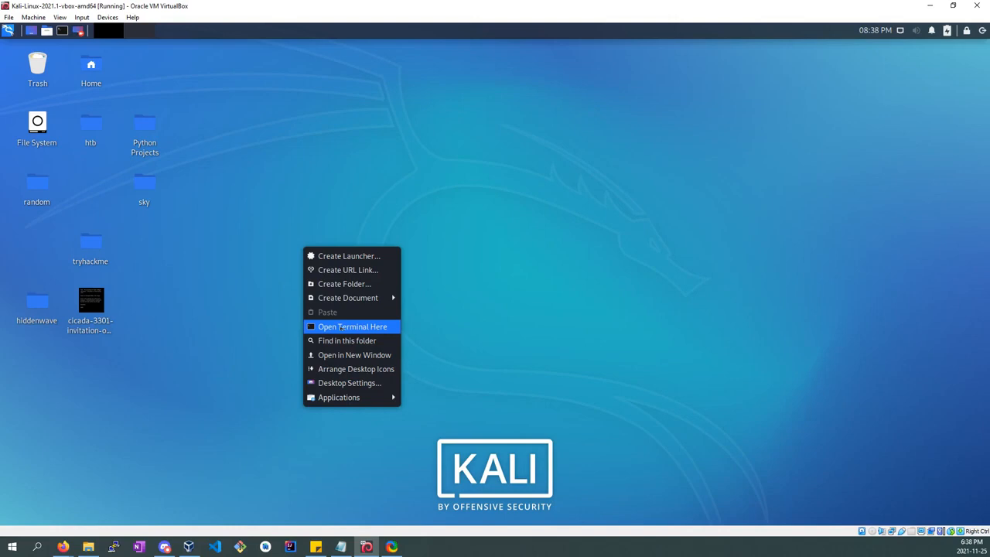
{"action": "left_click", "coordinate": [353, 324]}
{"action": "type", "text": "strings cicada-3301-invitation-original.jpg"}
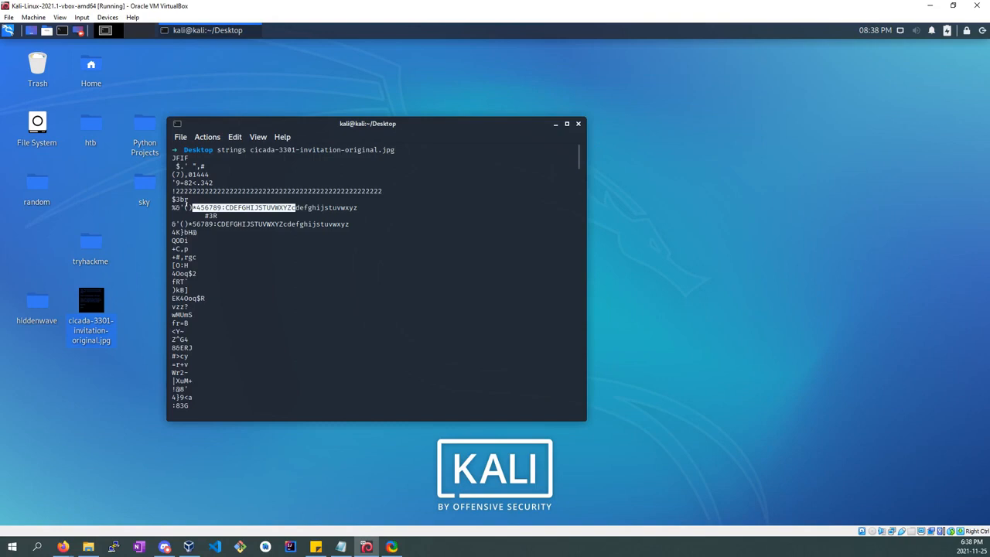
{"action": "key", "text": "Return"}
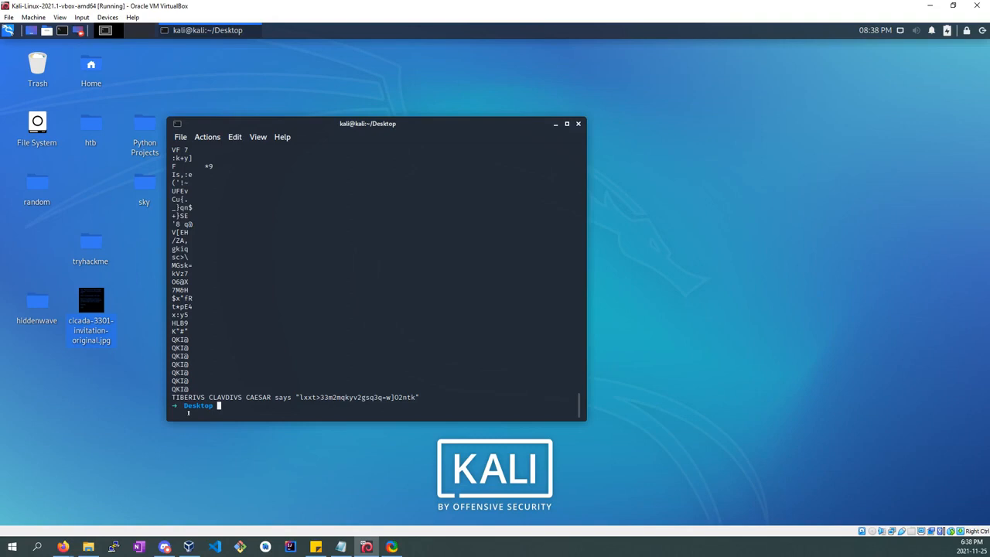
Reposition the terminal window higher on the desktop and clear the strings output.
{"action": "left_click_drag", "start_coordinate": [300, 396], "coordinate": [372, 396]}
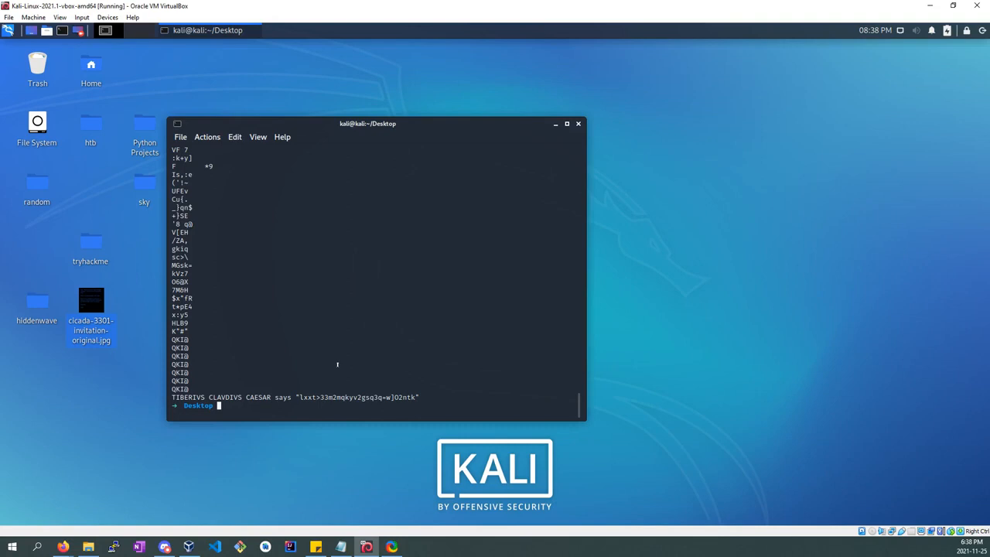
{"action": "left_click_drag", "start_coordinate": [369, 124], "coordinate": [405, 105]}
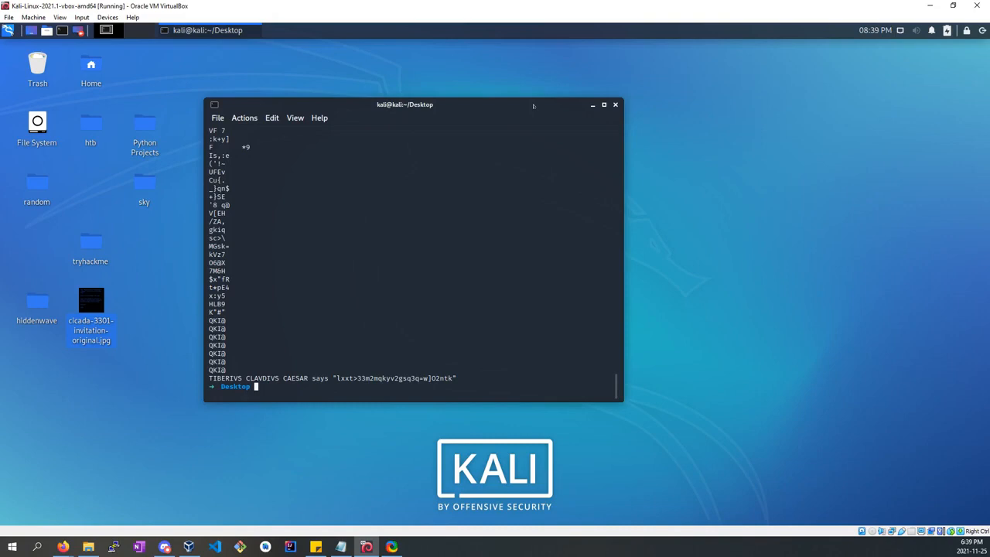
{"action": "left_click_drag", "start_coordinate": [406, 105], "coordinate": [465, 71]}
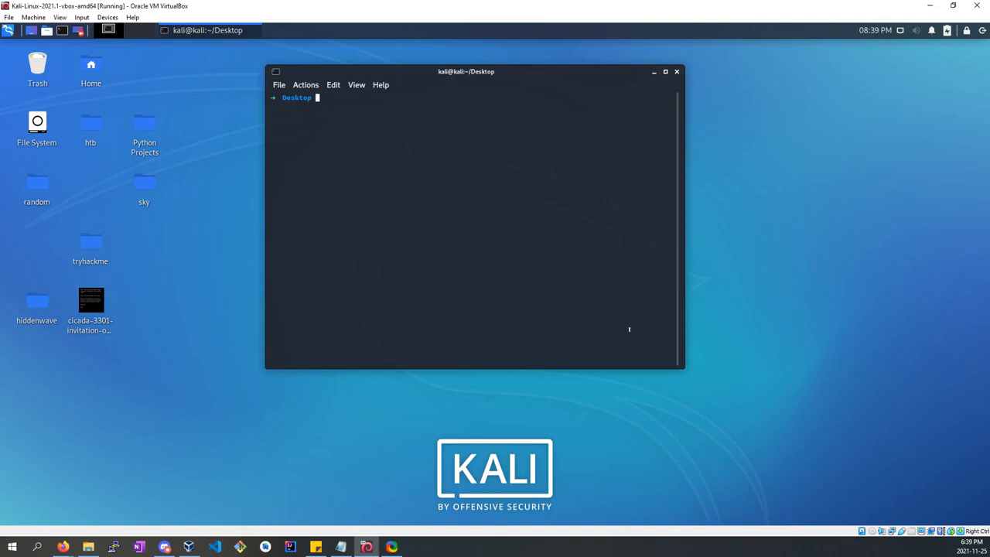
Run hexdump -C on cicada-3301-invitation-original.jpg piped to tail, then begin a hexedit command.
{"action": "type", "text": "hexdump -C"}
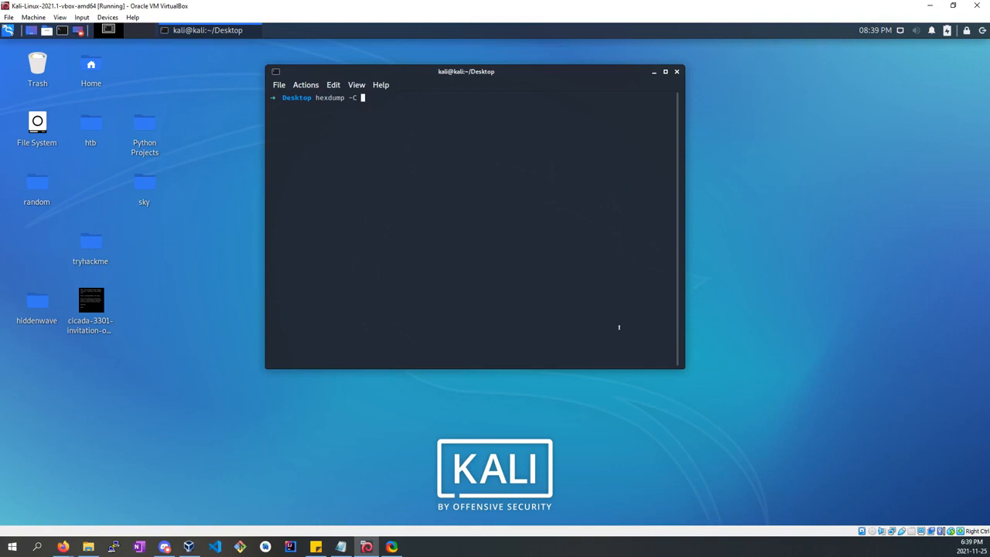
{"action": "type", "text": "cicada-3301-invitation-original.jpg"}
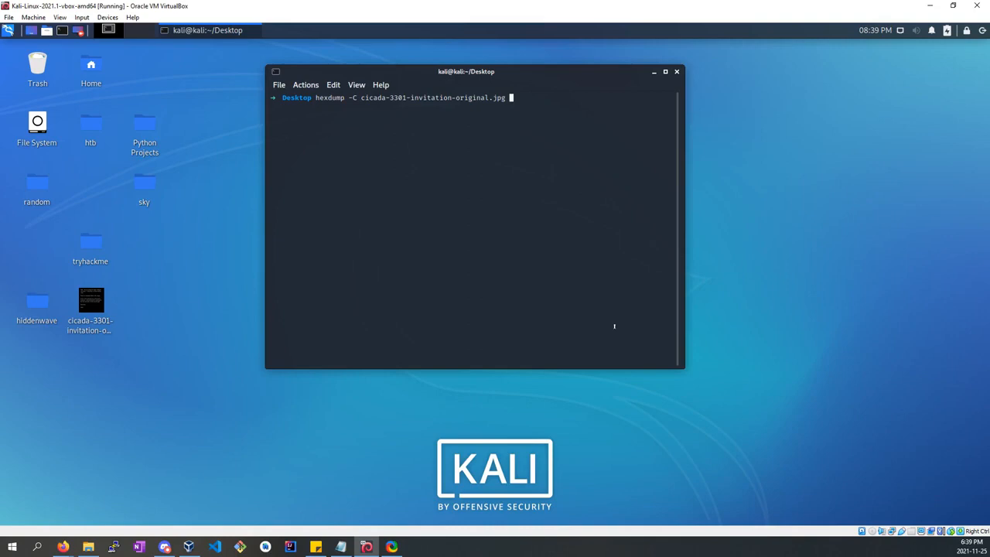
{"action": "key", "text": "Return"}
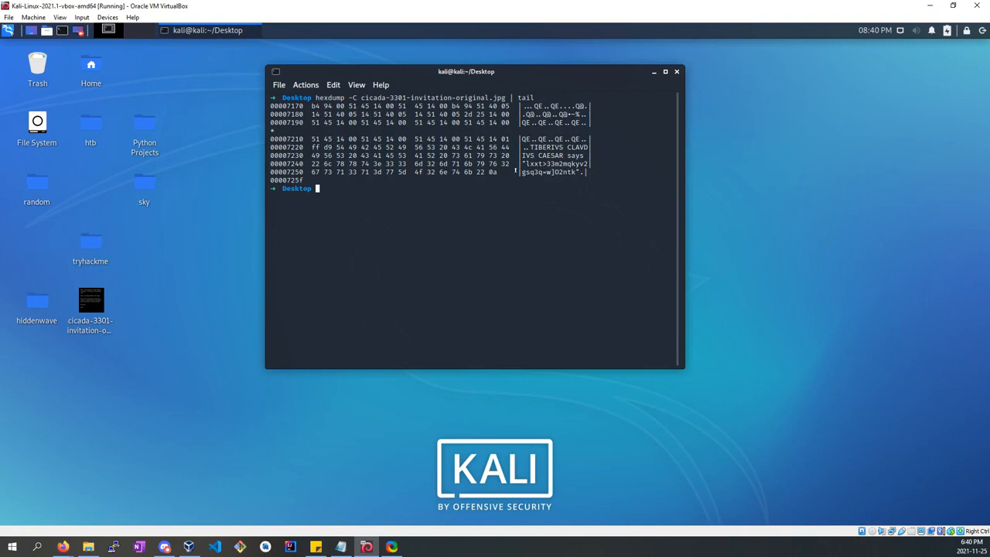
{"action": "mouse_move", "coordinate": [377, 290]}
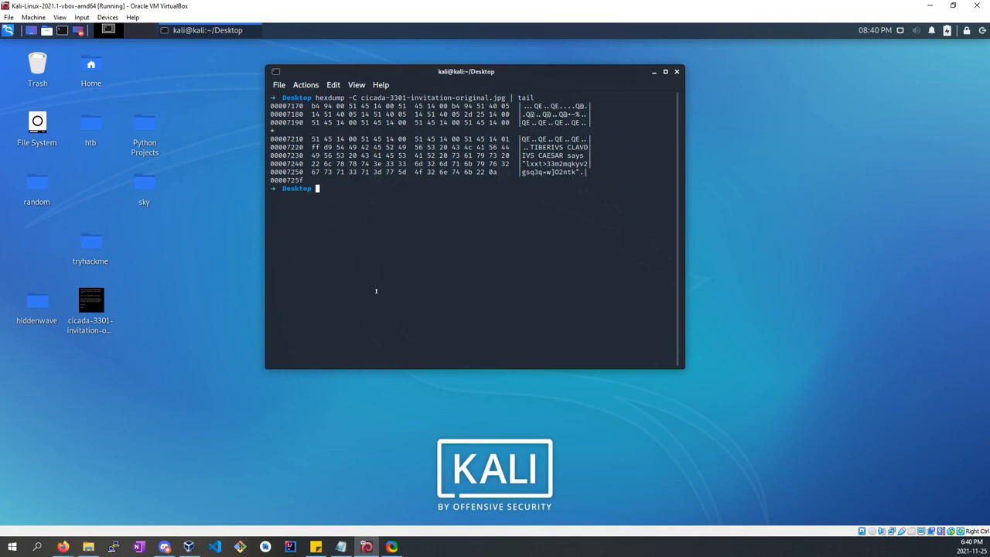
{"action": "type", "text": "hexedit"}
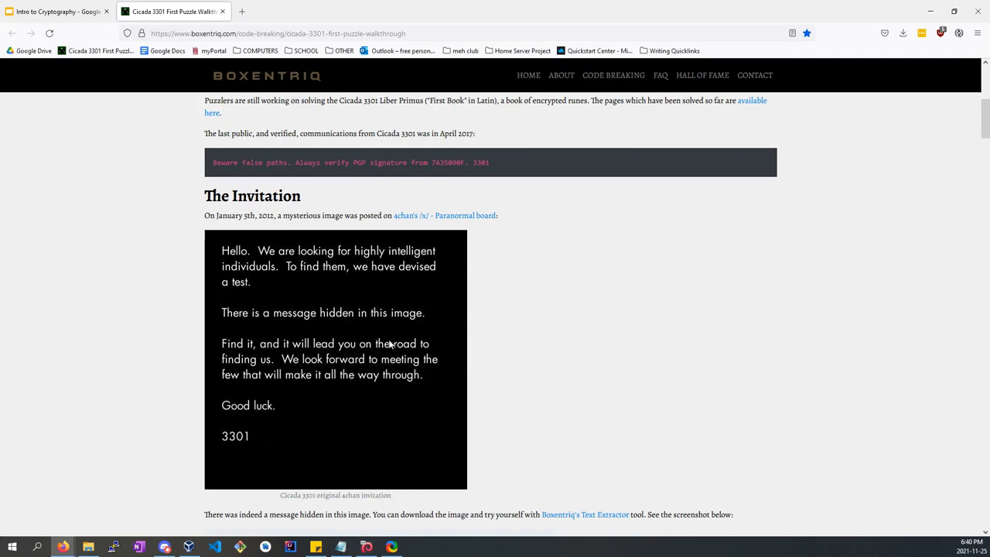
Scroll the walkthrough past the Text Extractor results to the Caesar Cipher Tool and its decoded Imgur link.
{"action": "scroll", "scroll_direction": "down", "scroll_amount": 3}
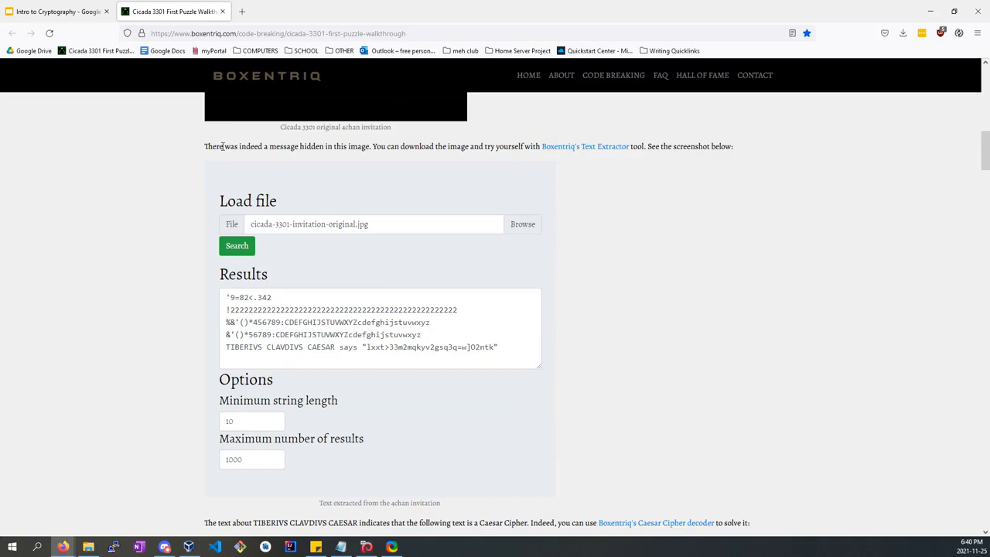
{"action": "scroll", "scroll_direction": "down", "scroll_amount": 3}
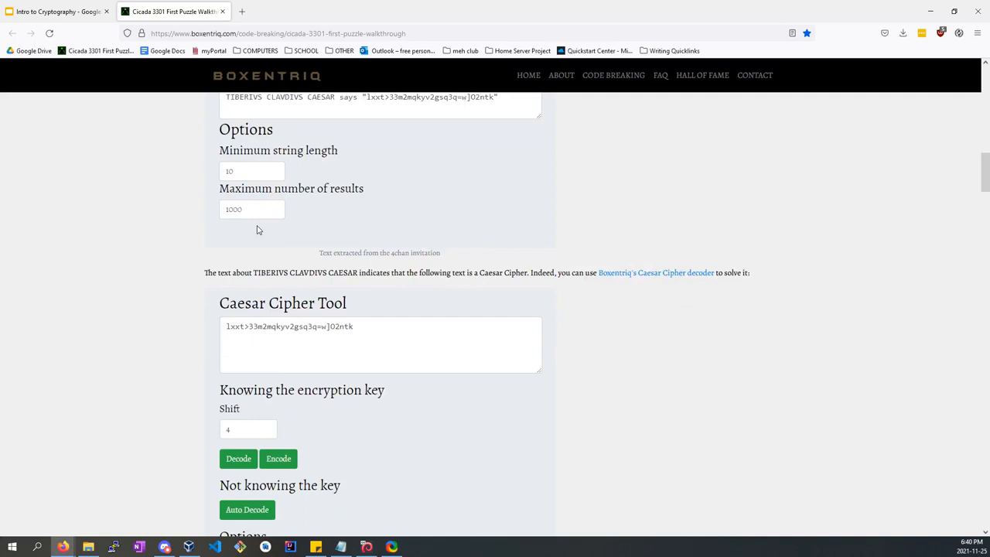
{"action": "scroll", "scroll_direction": "down", "scroll_amount": 3}
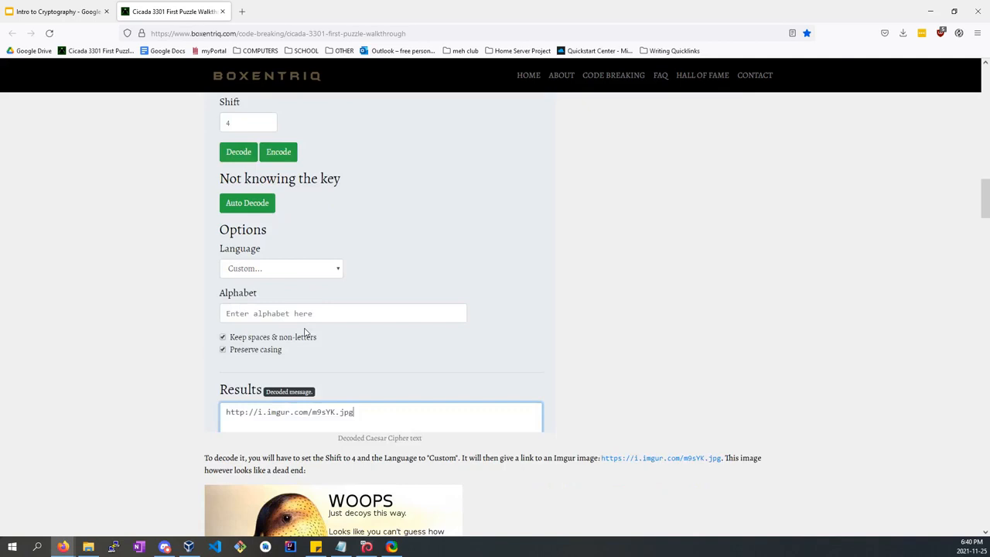
{"action": "scroll", "scroll_direction": "down", "scroll_amount": 3}
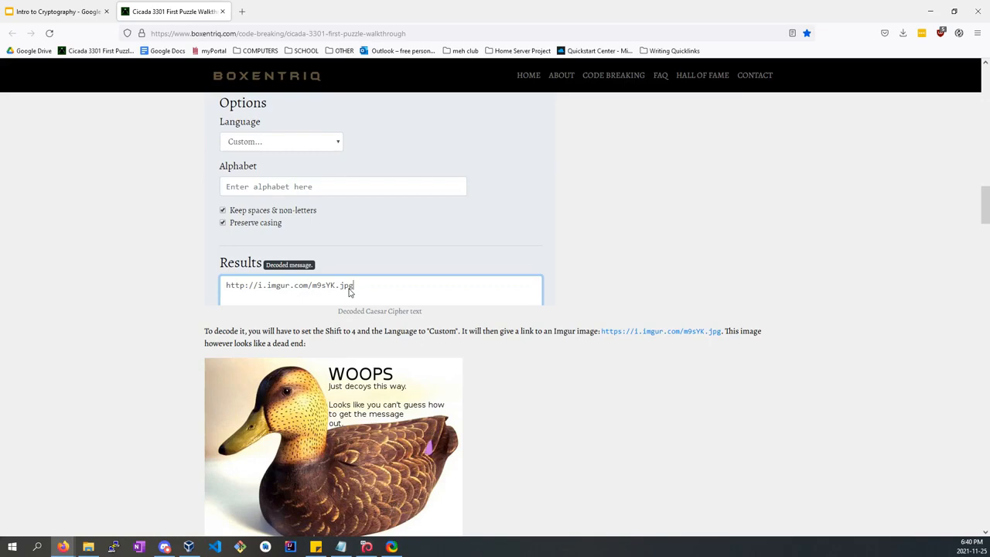
Scroll to the 'WOOPS' decoy duck image below the Caesar cipher results.
{"action": "scroll", "scroll_direction": "down", "scroll_amount": 3}
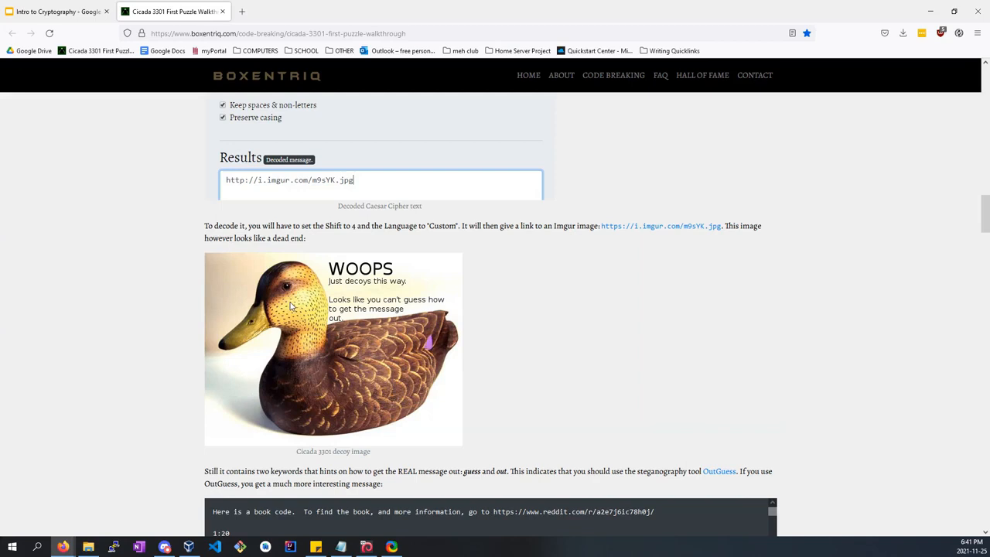
{"action": "mouse_move", "coordinate": [474, 279]}
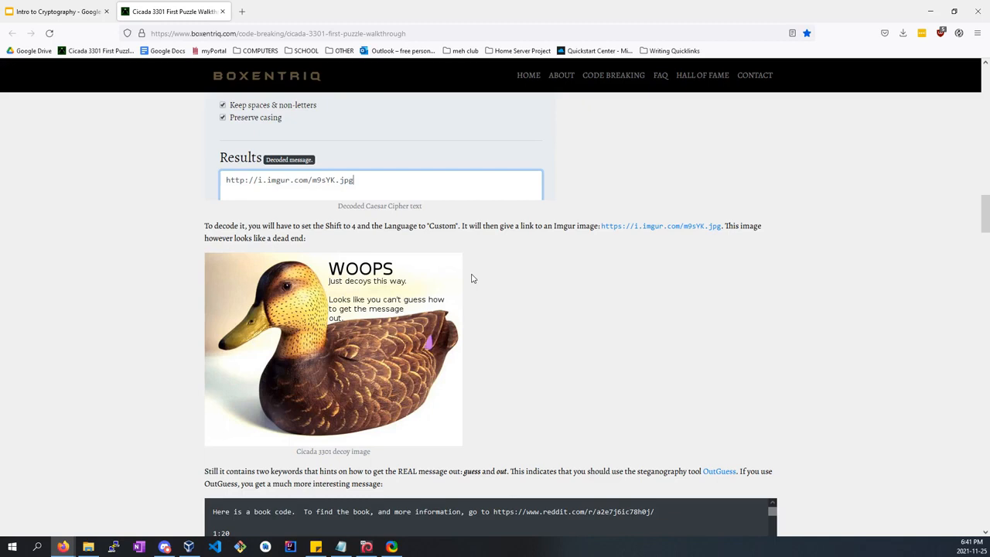
{"action": "mouse_move", "coordinate": [348, 311]}
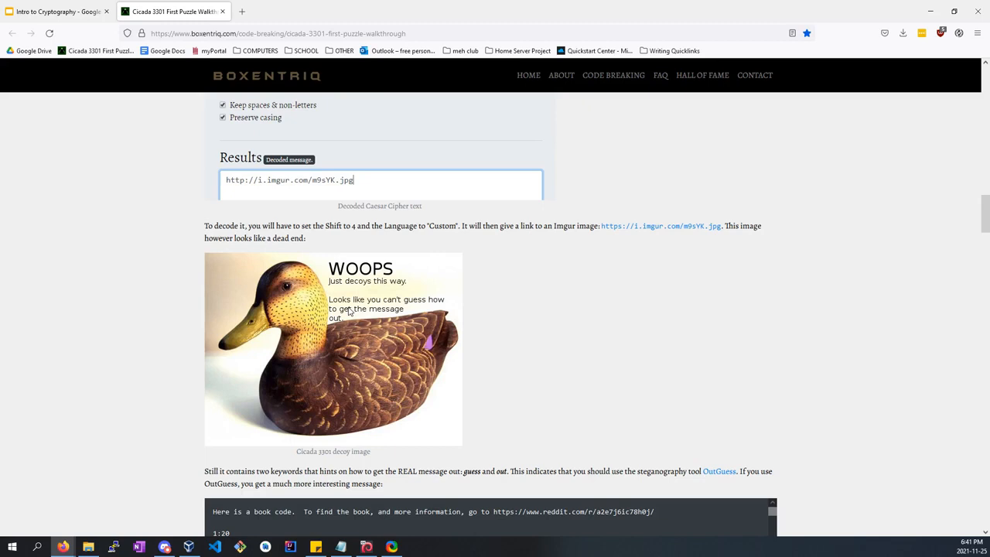
{"action": "mouse_move", "coordinate": [346, 315]}
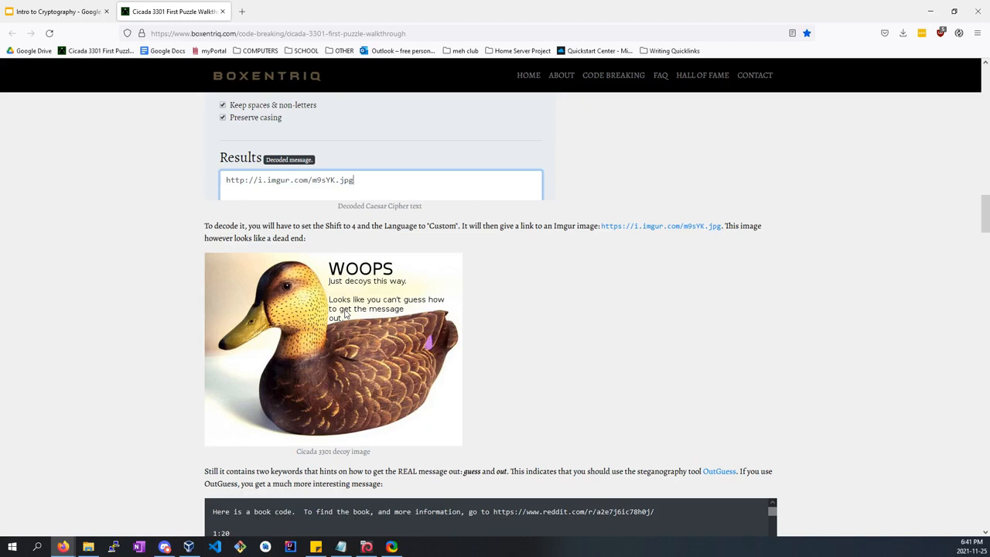
{"action": "mouse_move", "coordinate": [402, 371]}
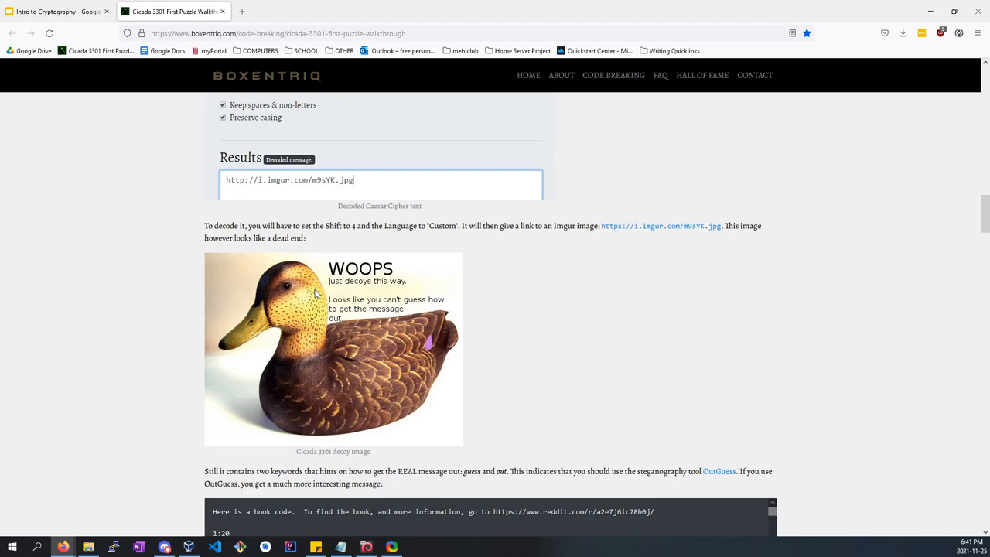
{"action": "mouse_move", "coordinate": [223, 303]}
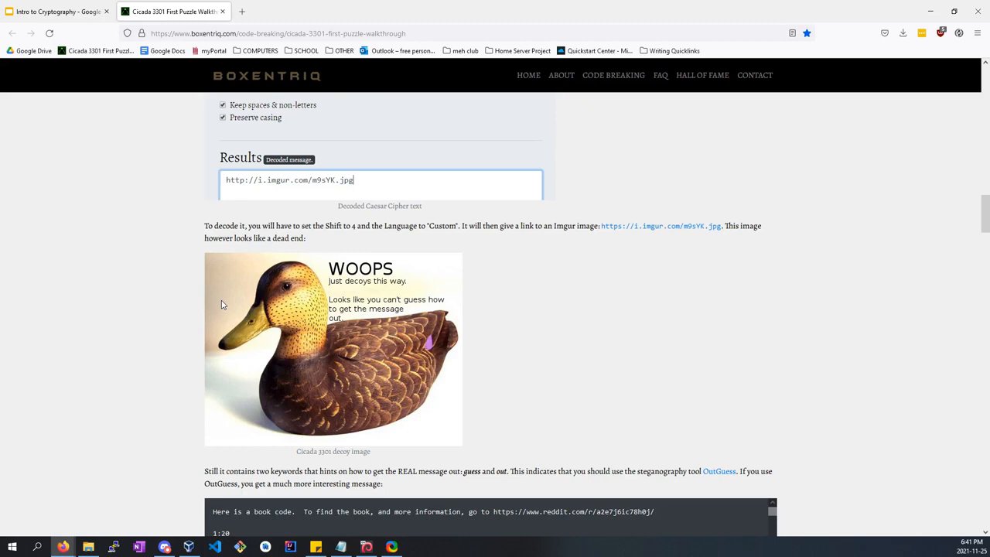
{"action": "mouse_move", "coordinate": [244, 284]}
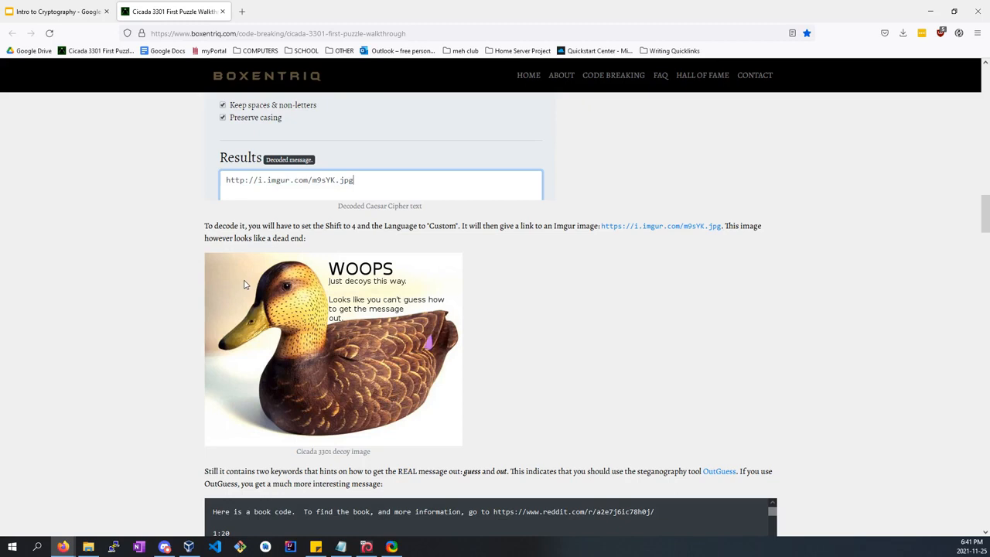
{"action": "mouse_move", "coordinate": [421, 306]}
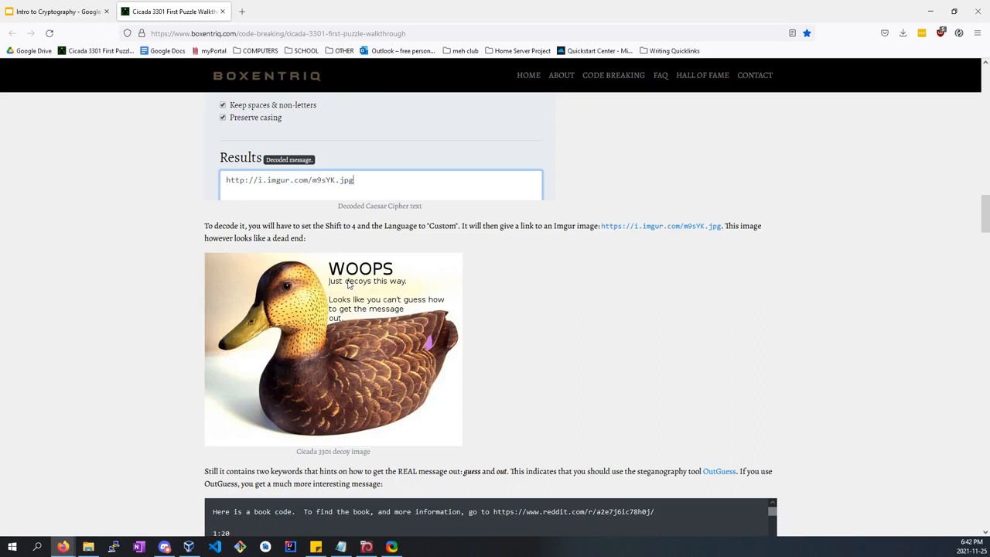
{"action": "mouse_move", "coordinate": [334, 325]}
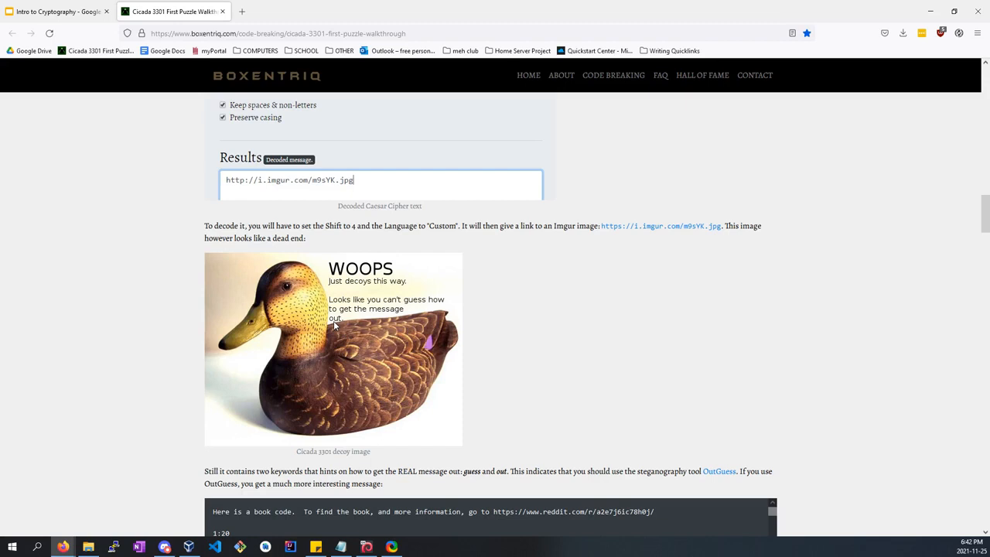
{"action": "mouse_move", "coordinate": [336, 320]}
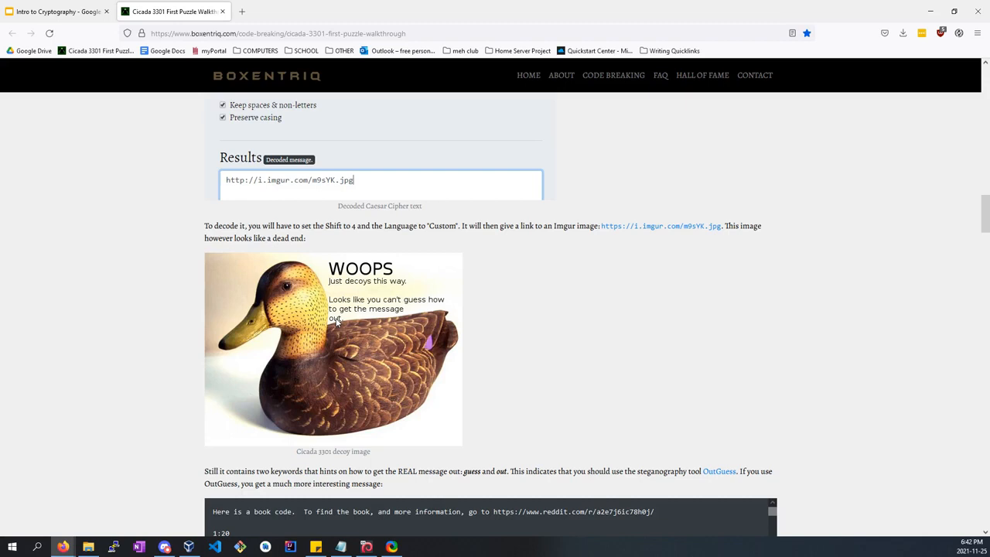
{"action": "mouse_move", "coordinate": [303, 291]}
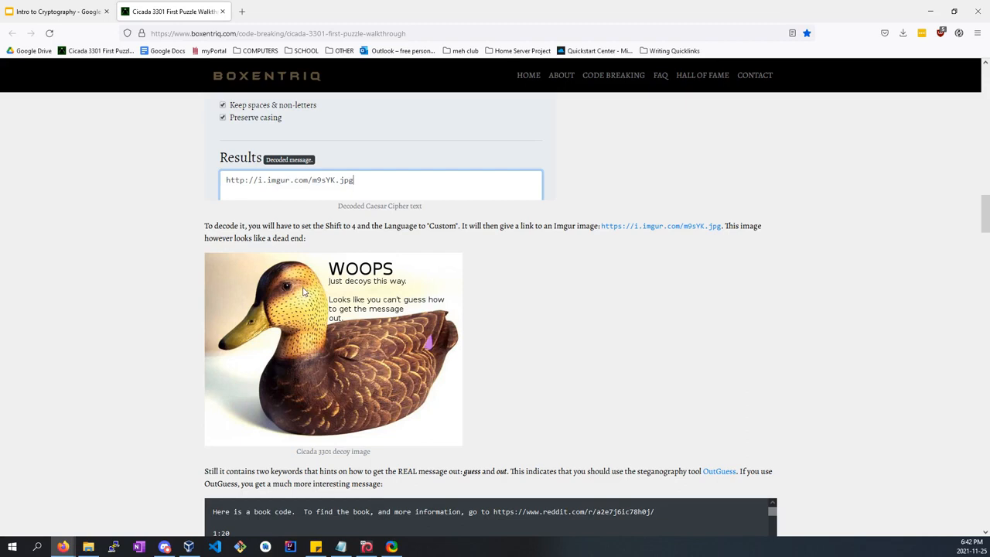
{"action": "mouse_move", "coordinate": [387, 319]}
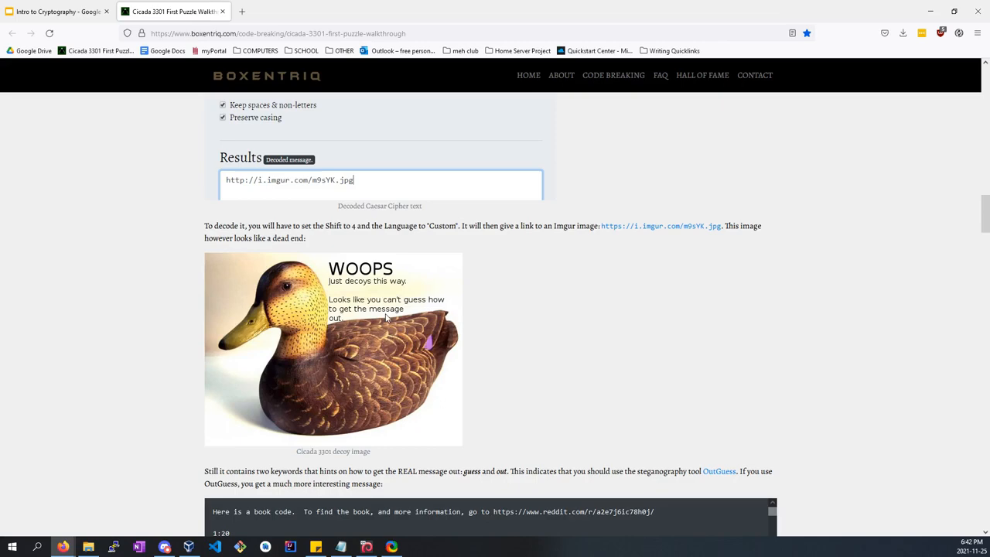
Open the reddit.com link inside the OutGuess book-code message in a new tab.
{"action": "scroll", "scroll_direction": "down", "scroll_amount": 3}
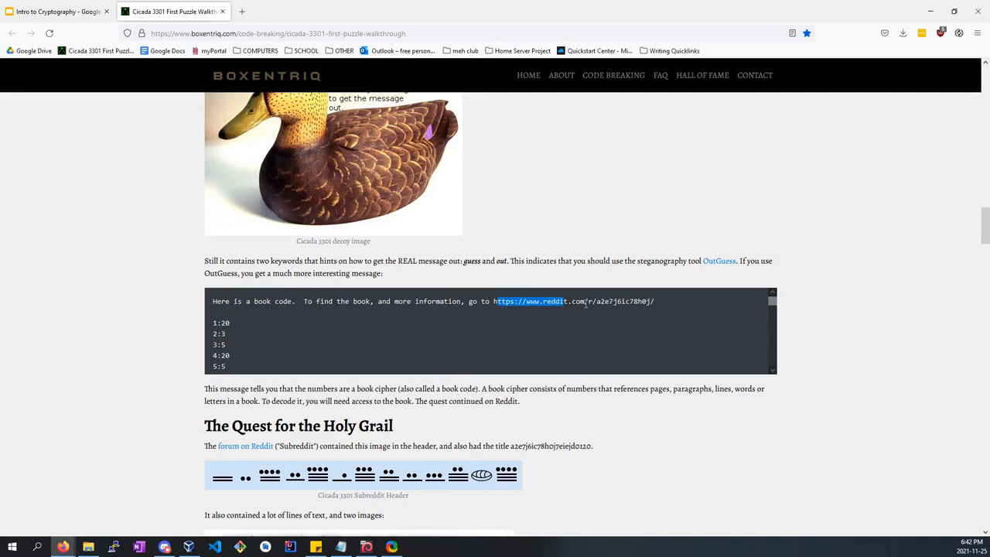
{"action": "left_click", "coordinate": [529, 300]}
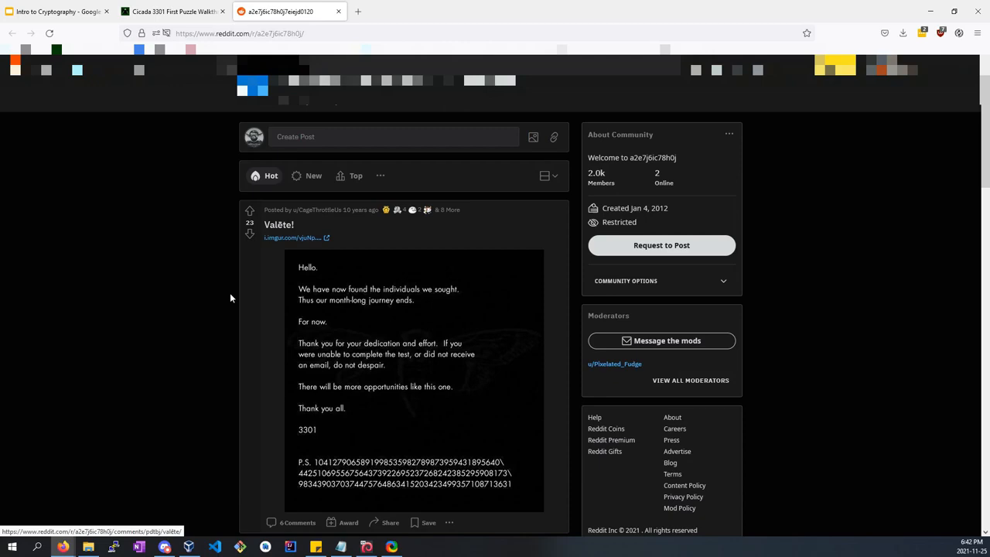
{"action": "left_click", "coordinate": [173, 11]}
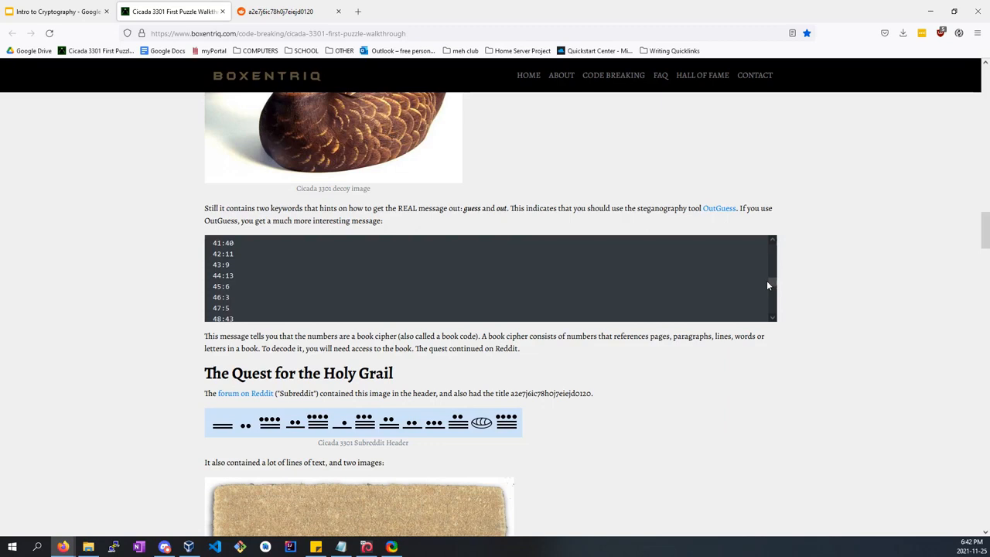
Highlight the book-code numbers, then scroll down to the Quest for the Holy Grail section and its Welcome image.
{"action": "scroll", "scroll_direction": "down", "scroll_amount": 3}
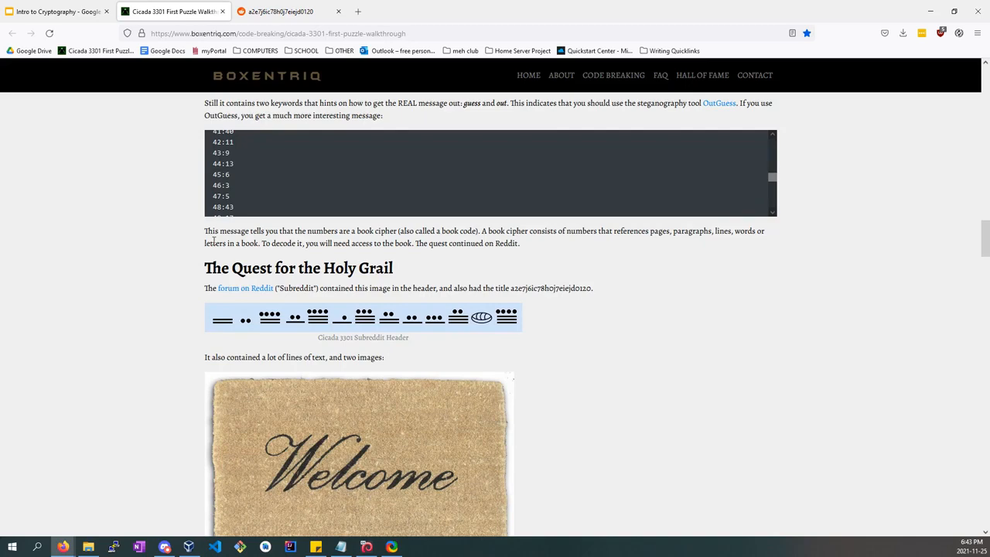
{"action": "scroll", "scroll_direction": "down", "scroll_amount": 3}
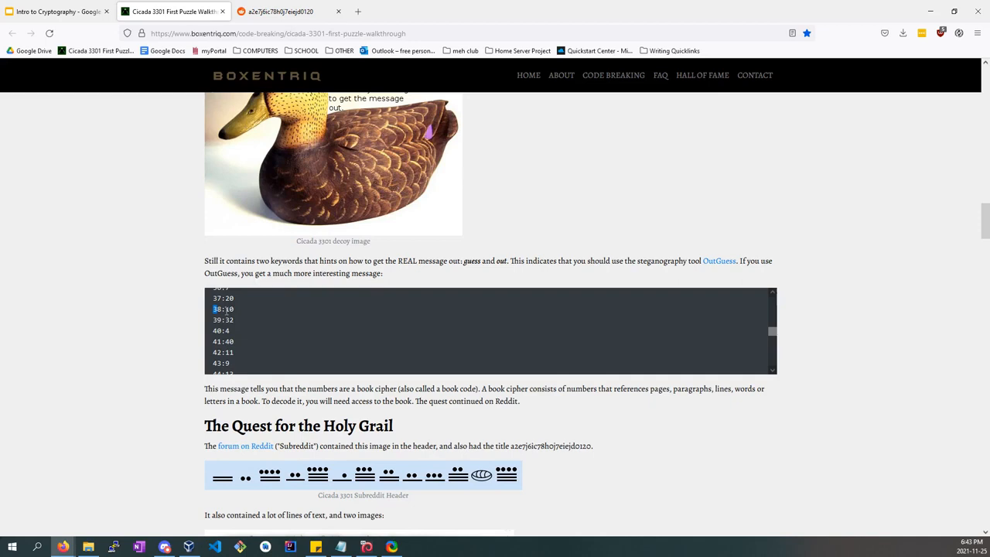
{"action": "left_click_drag", "start_coordinate": [223, 309], "coordinate": [223, 352]}
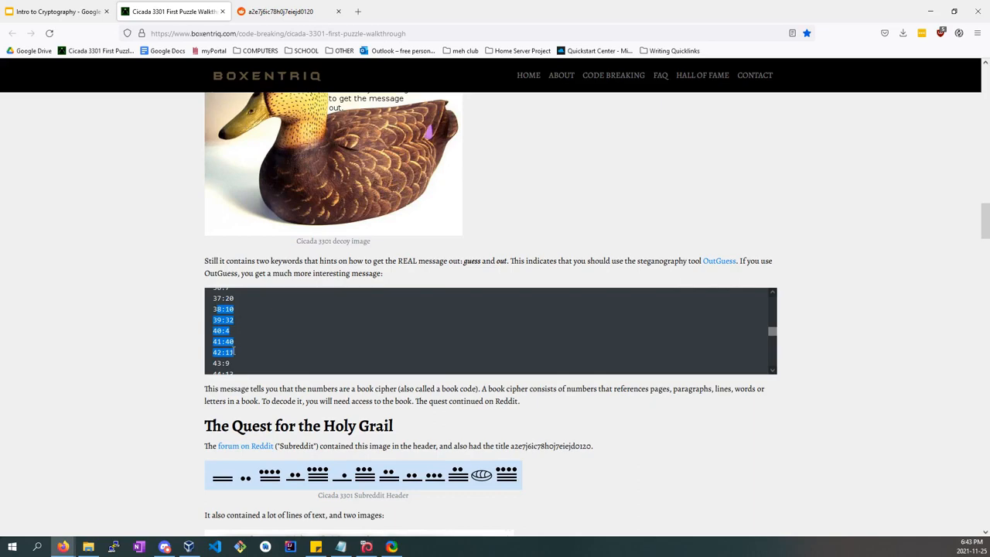
{"action": "scroll", "scroll_direction": "down", "scroll_amount": 3}
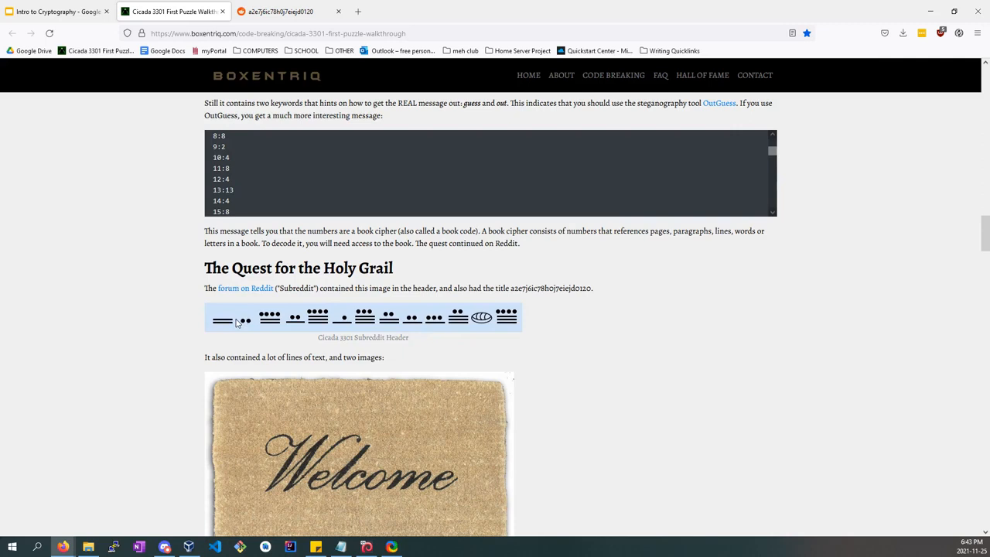
{"action": "scroll", "scroll_direction": "down", "scroll_amount": 3}
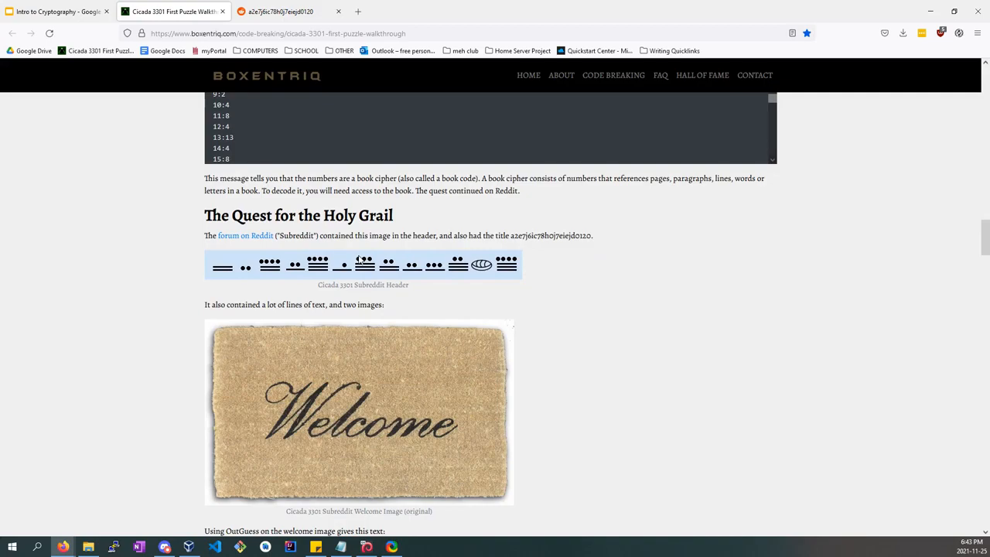
Scroll through the subreddit's encrypted text posts before returning to the walkthrough's OutGuess text block.
{"action": "left_click", "coordinate": [279, 11]}
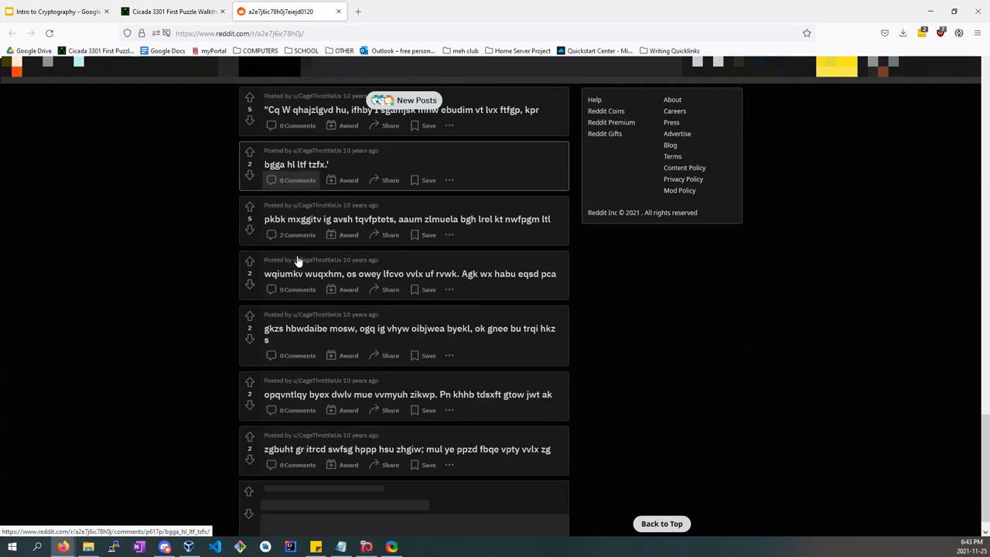
{"action": "scroll", "scroll_direction": "down", "scroll_amount": 3}
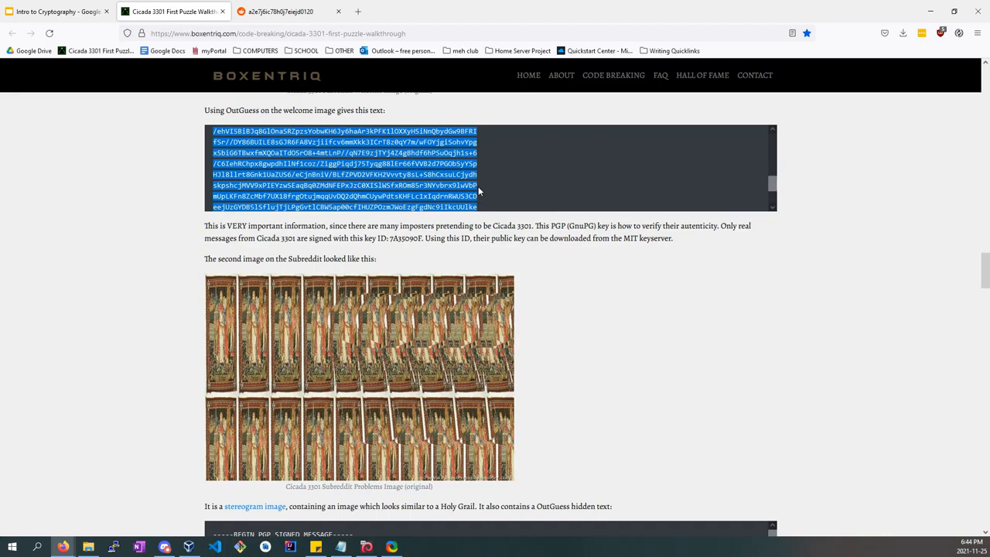
Scroll past the stereogram and PGP message to the Book Cipher Tool decoding 'Call us at us tele phone number…'.
{"action": "scroll", "scroll_direction": "down", "scroll_amount": 3}
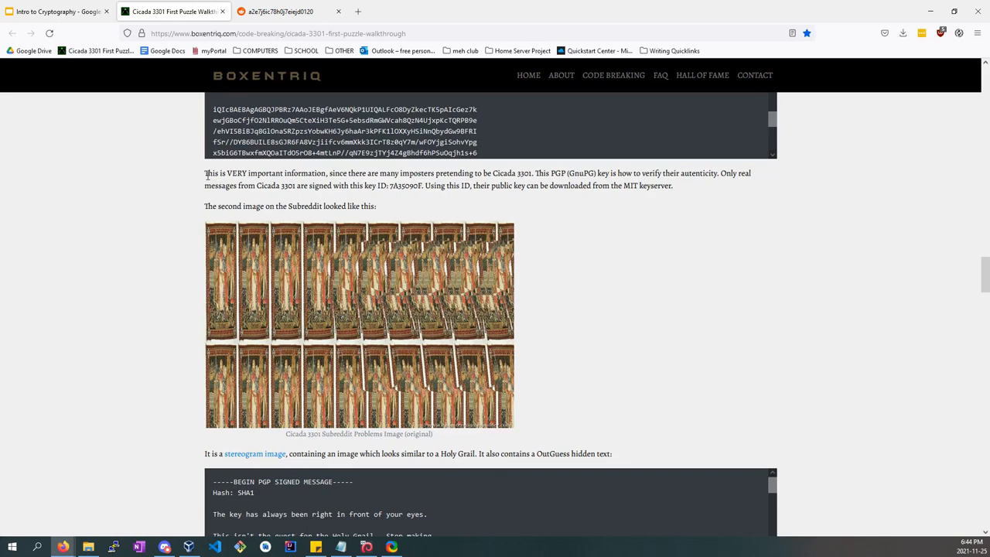
{"action": "scroll", "scroll_direction": "down", "scroll_amount": 3}
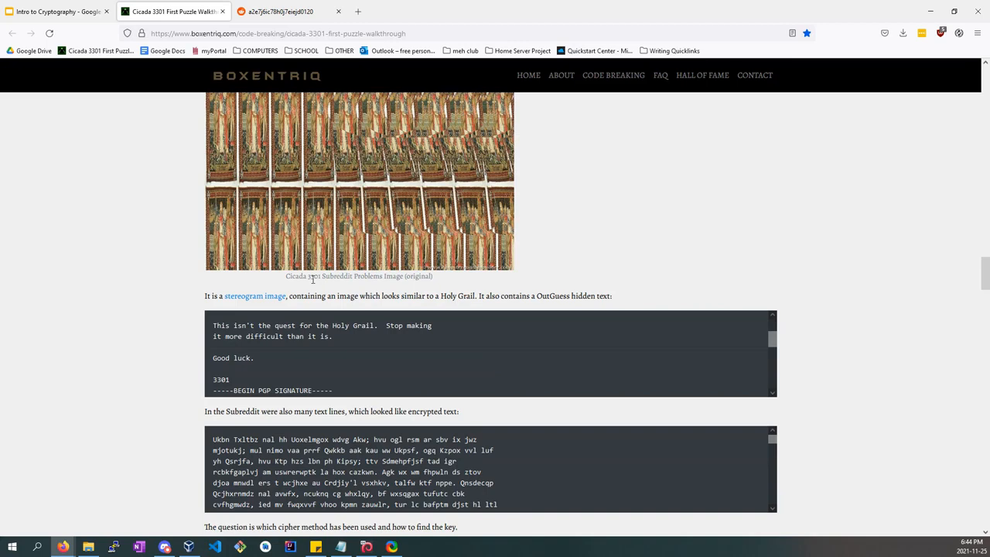
{"action": "mouse_move", "coordinate": [154, 257]}
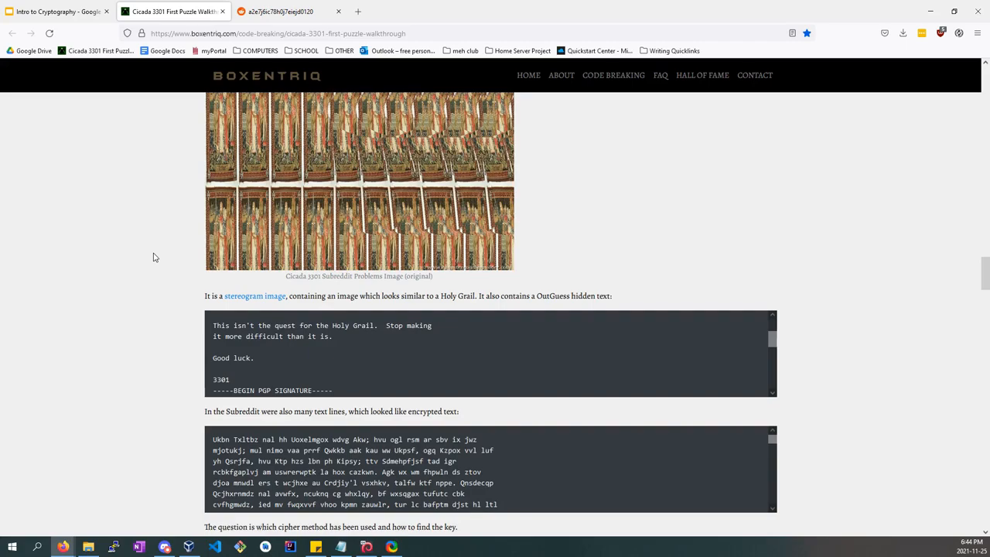
{"action": "scroll", "scroll_direction": "down", "scroll_amount": 3}
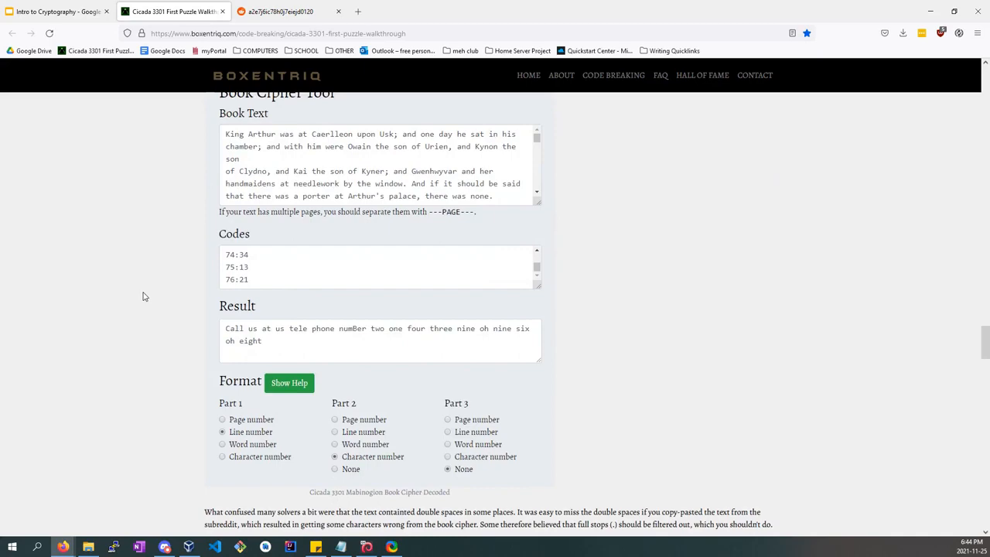
Scroll to The Phone Call heading with the 3301 message audio player and three-primes transcript.
{"action": "scroll", "scroll_direction": "down", "scroll_amount": 3}
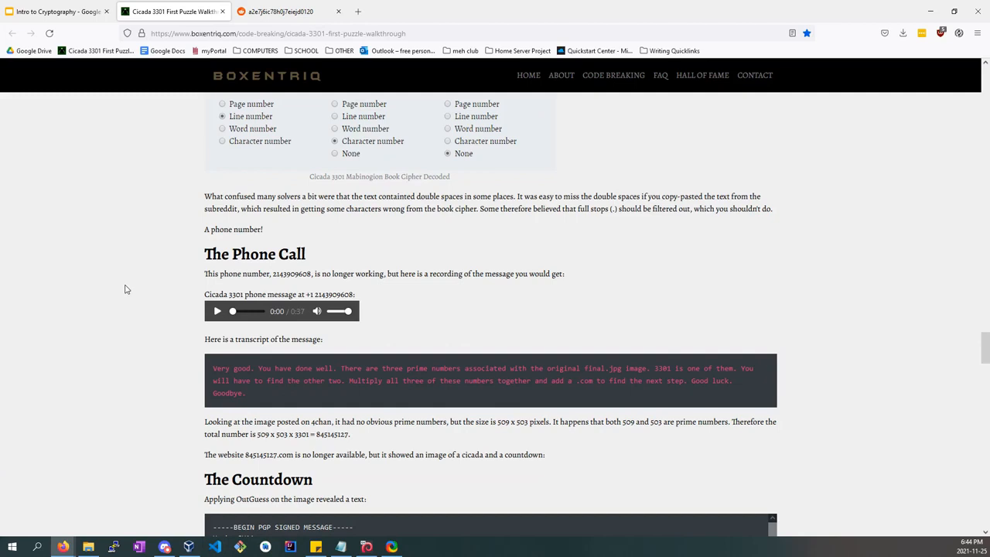
{"action": "mouse_move", "coordinate": [122, 280]}
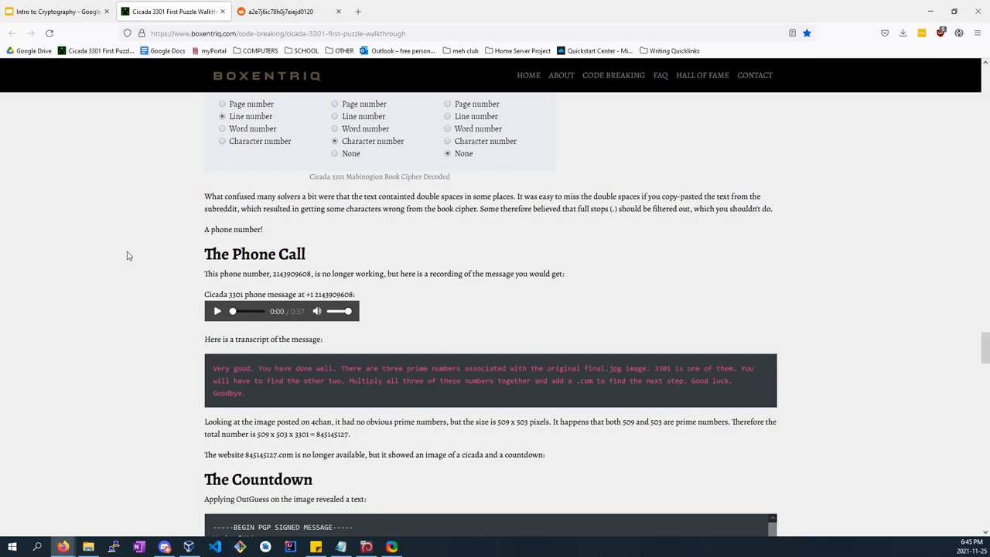
{"action": "mouse_move", "coordinate": [108, 248]}
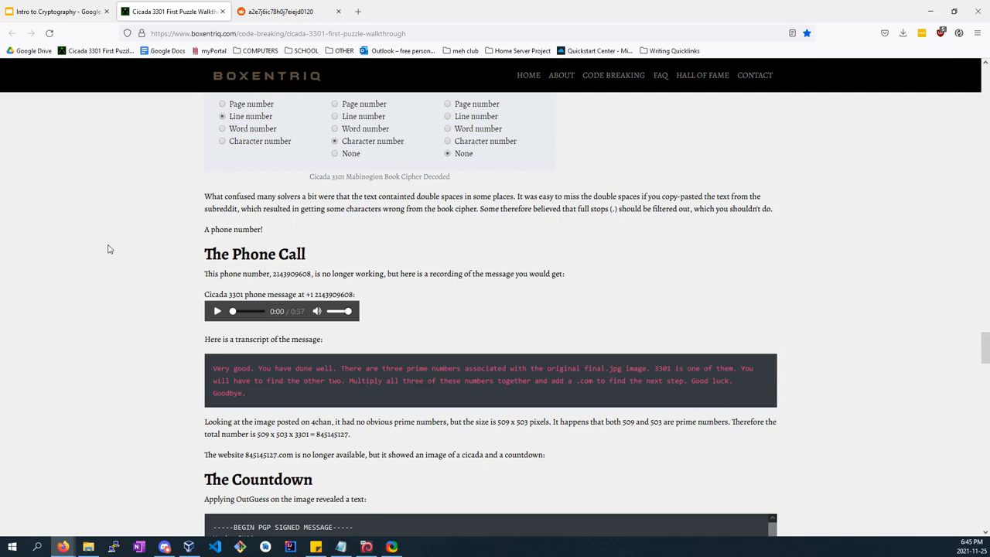
{"action": "mouse_move", "coordinate": [113, 246]}
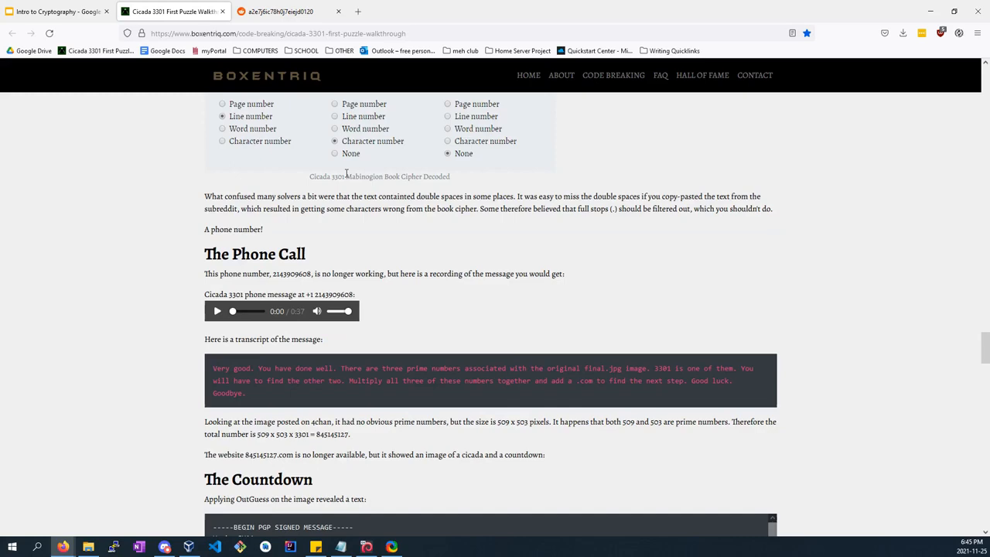
{"action": "scroll", "scroll_direction": "down", "scroll_amount": 3}
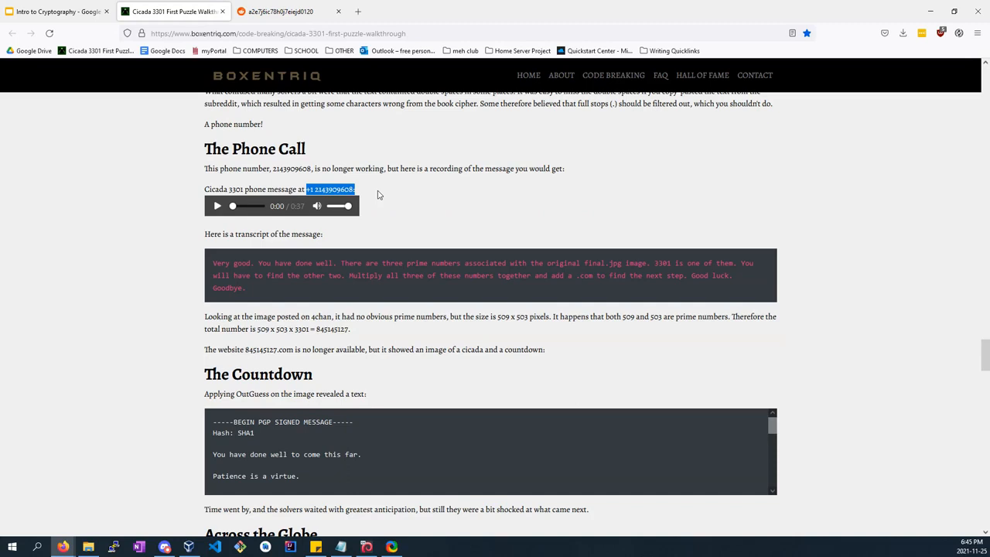
Play the Cicada 3301 phone recording, then continue to the Across the Globe coordinates and poster.
{"action": "left_click", "coordinate": [217, 206]}
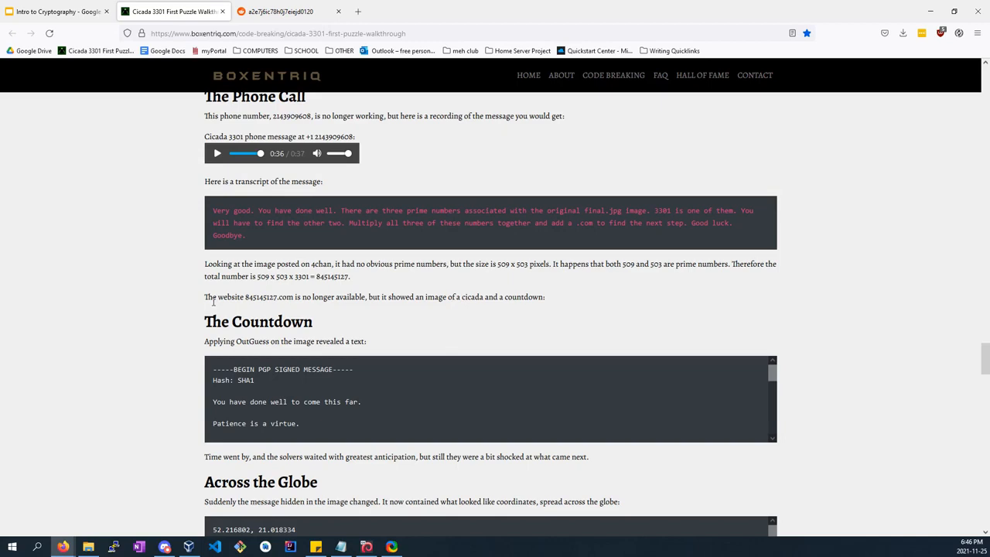
{"action": "mouse_move", "coordinate": [198, 319]}
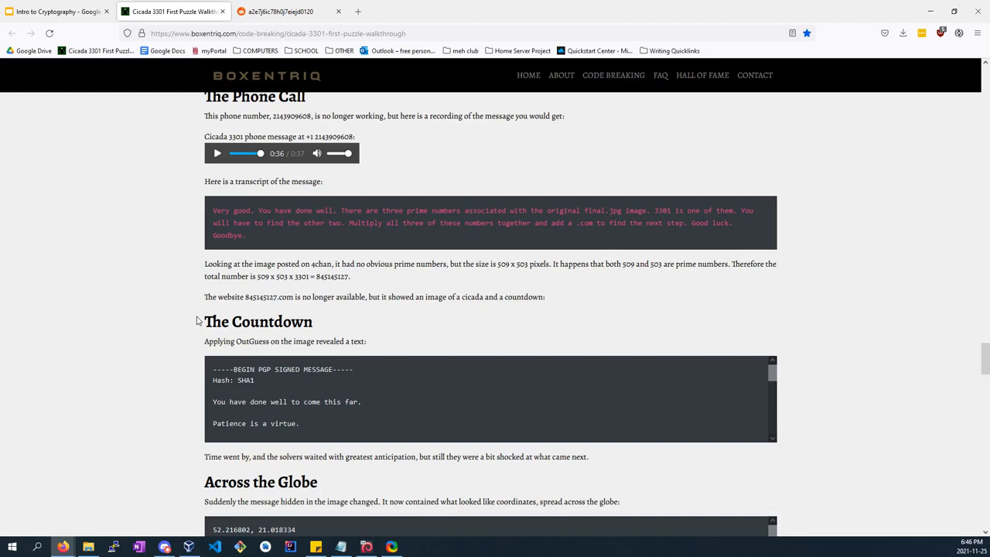
{"action": "scroll", "scroll_direction": "down", "scroll_amount": 3}
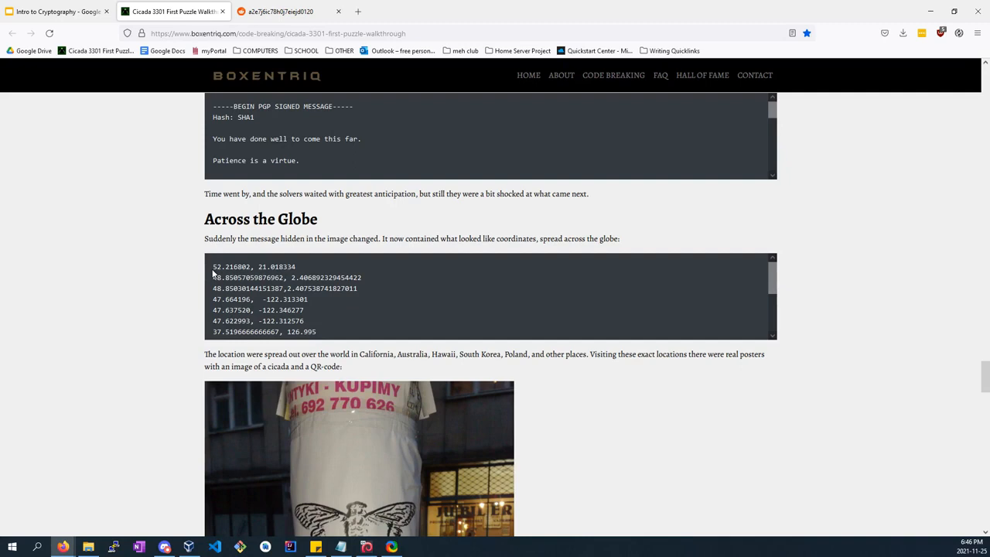
Scroll past the QR poster, RSA puzzle and MIDI Python parser to the Substitution Cipher Solver Tool.
{"action": "scroll", "scroll_direction": "down", "scroll_amount": 3}
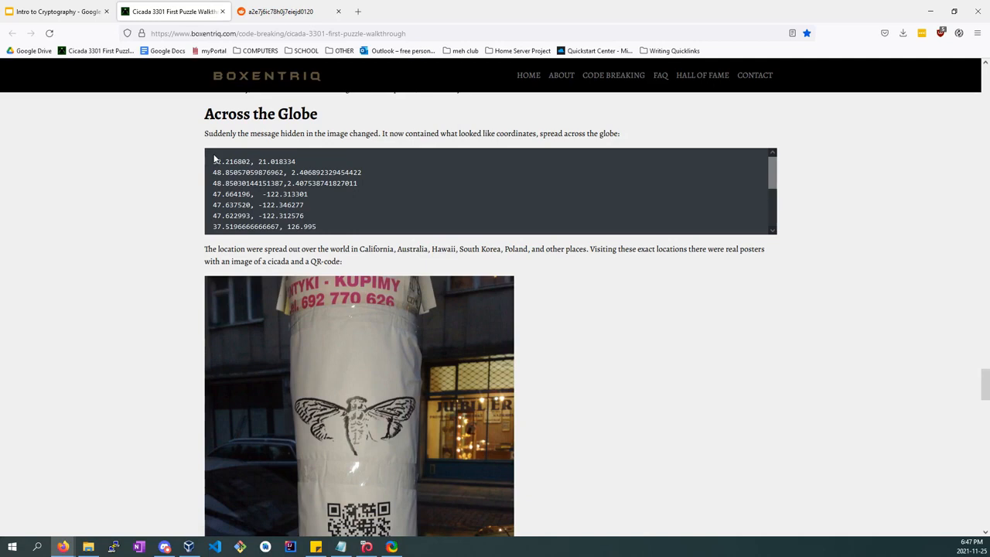
{"action": "scroll", "scroll_direction": "down", "scroll_amount": 3}
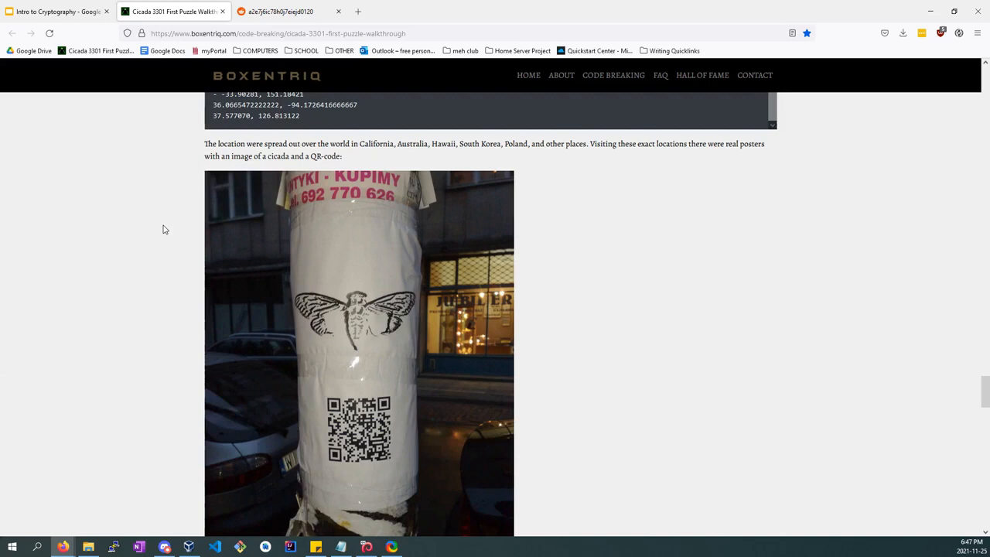
{"action": "scroll", "scroll_direction": "down", "scroll_amount": 3}
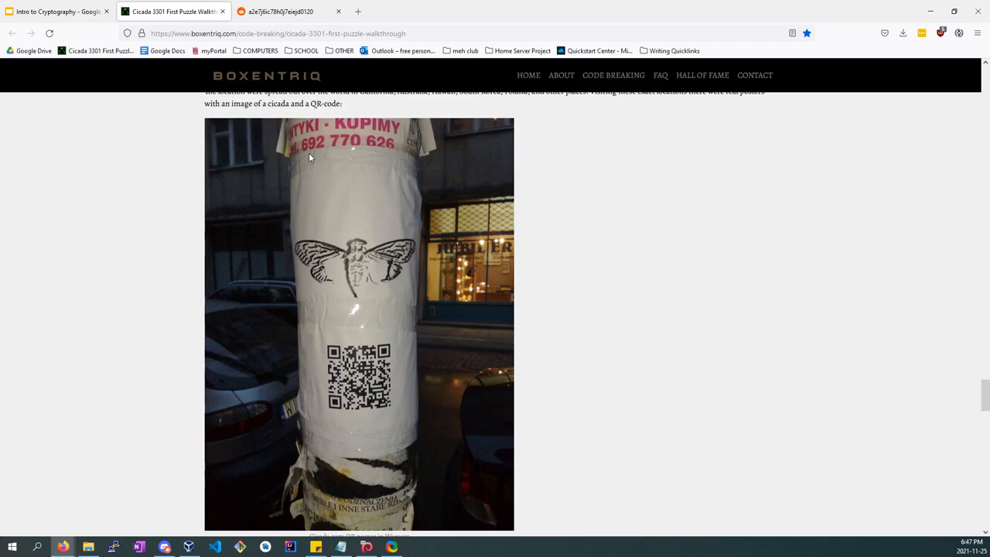
{"action": "scroll", "scroll_direction": "down", "scroll_amount": 3}
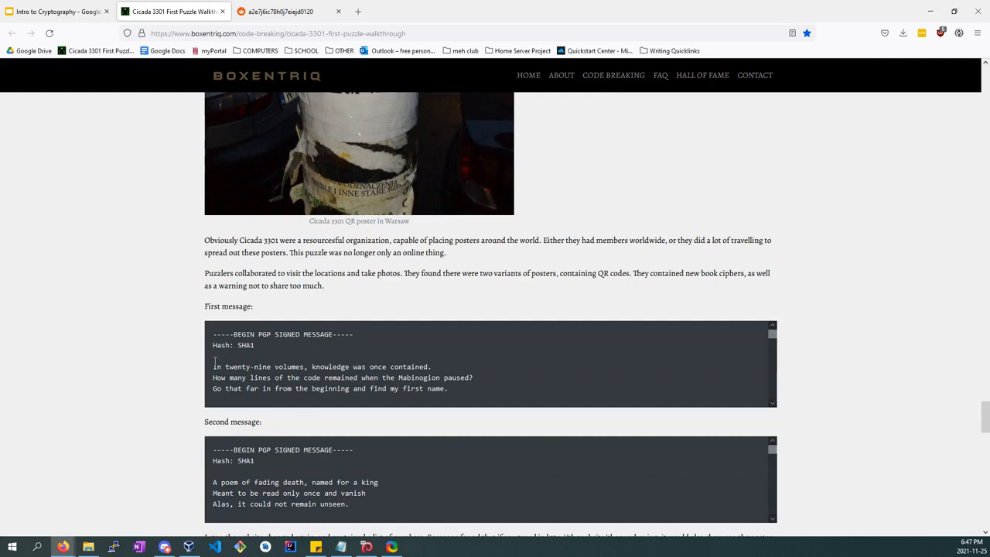
{"action": "scroll", "scroll_direction": "down", "scroll_amount": 3}
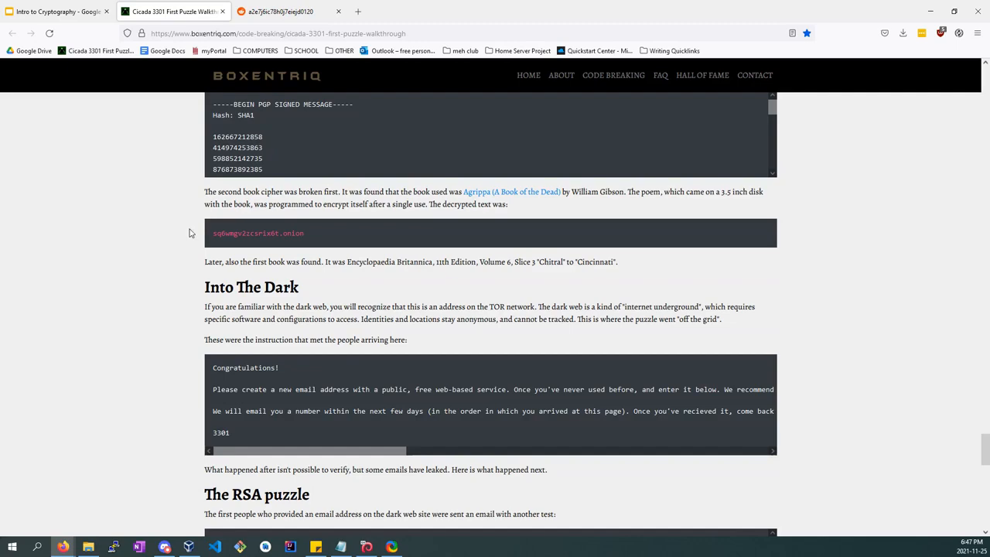
{"action": "scroll", "scroll_direction": "down", "scroll_amount": 3}
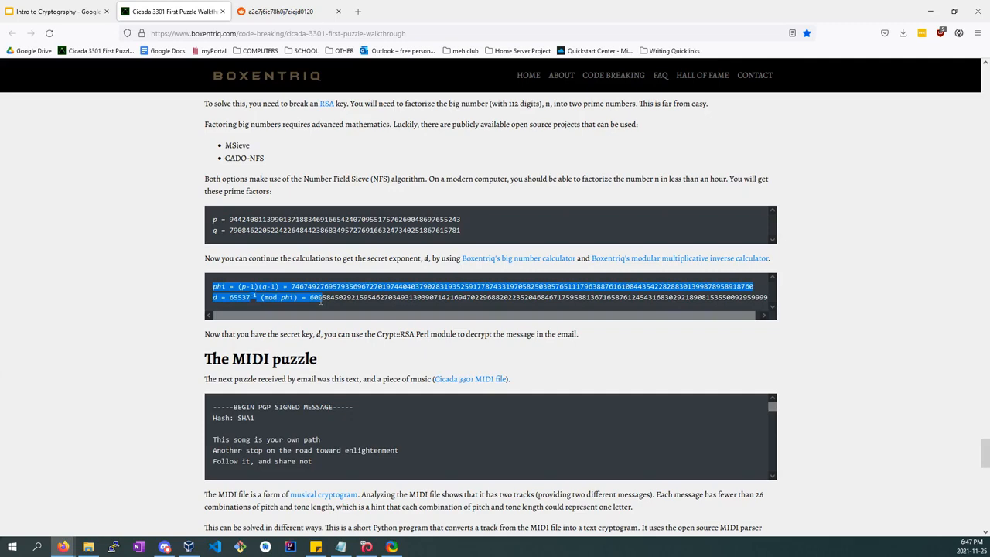
{"action": "scroll", "scroll_direction": "down", "scroll_amount": 3}
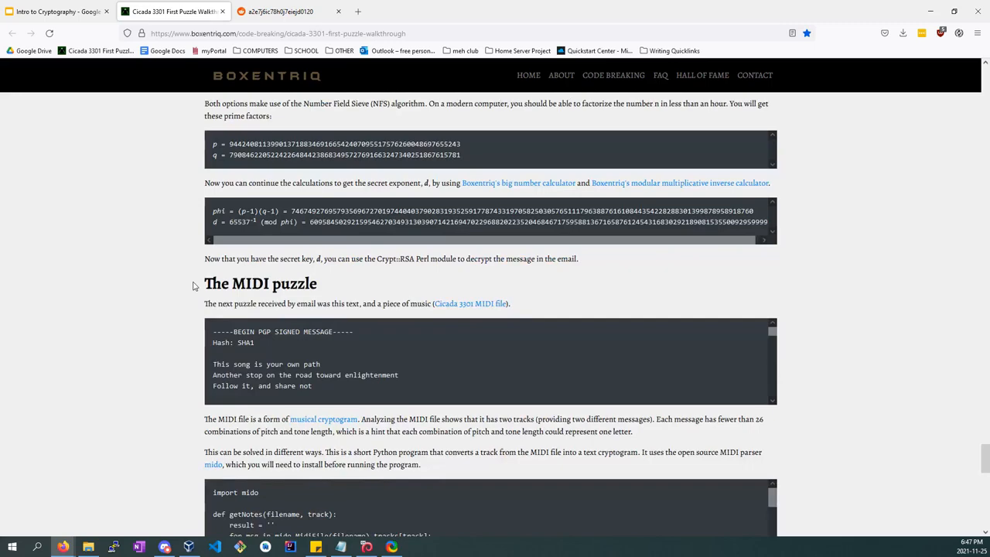
{"action": "scroll", "scroll_direction": "down", "scroll_amount": 3}
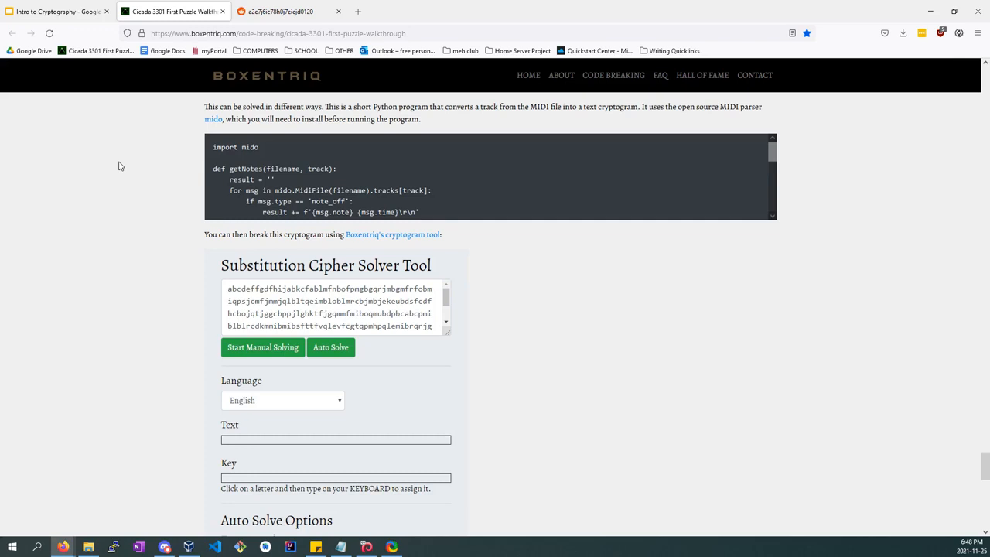
{"action": "mouse_move", "coordinate": [78, 96]}
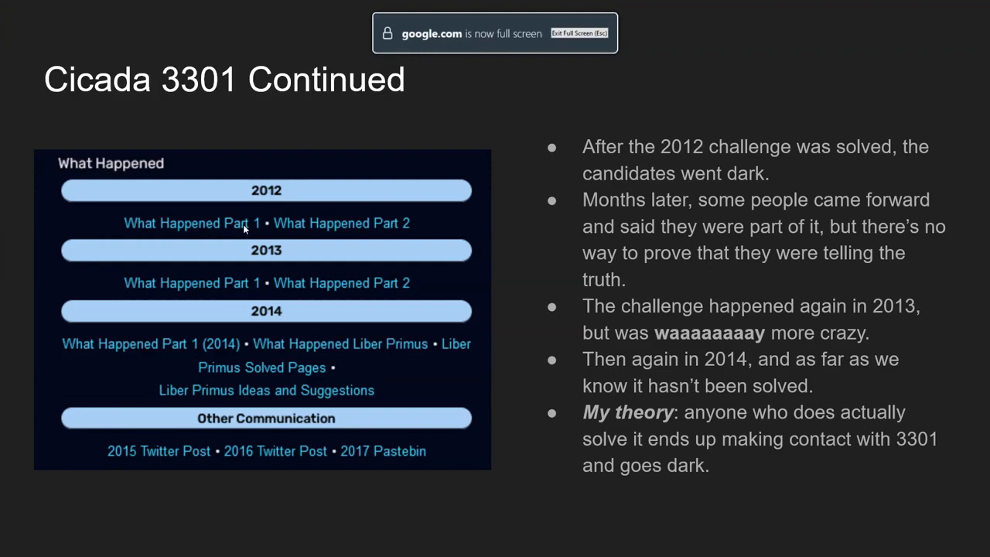
Advance from Cicada 3301 Continued to the 'Check out the details' slide with wiki, YouTube and Wikipedia links.
{"action": "key", "text": "Escape"}
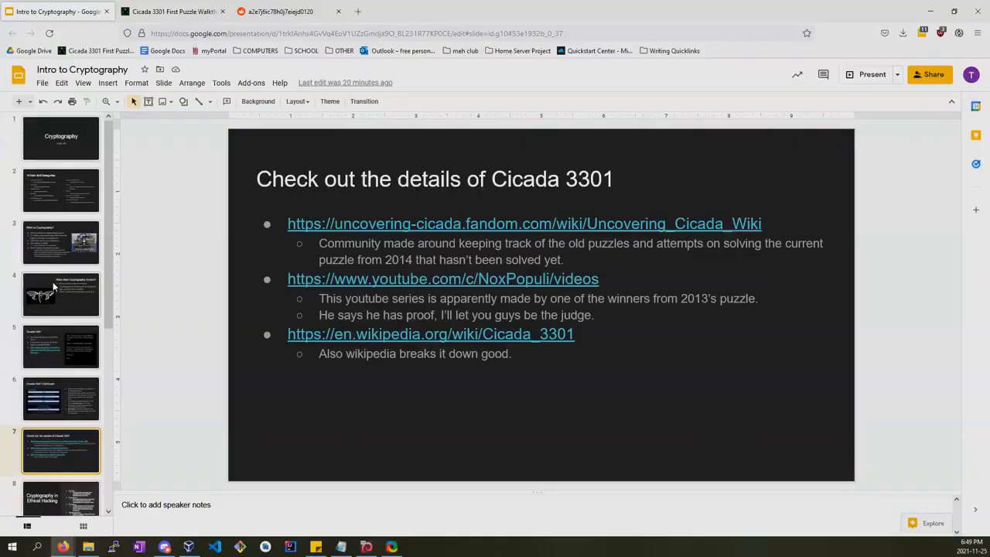
Search 'cicada 3301 liber primus' in a new tab and enlarge a runic page on the Fandom Liber Primus article.
{"action": "left_click", "coordinate": [473, 11]}
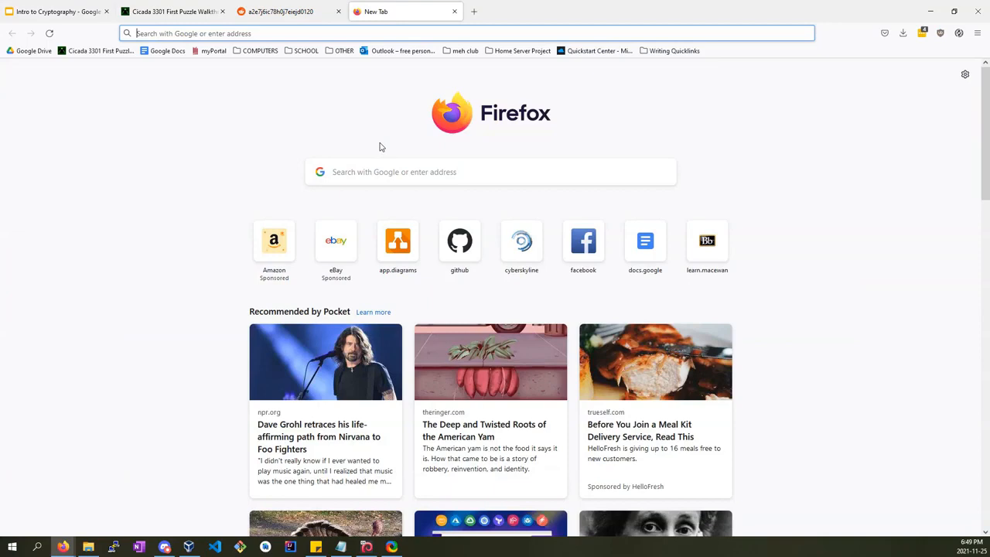
{"action": "type", "text": "cicada 3301 liber primus"}
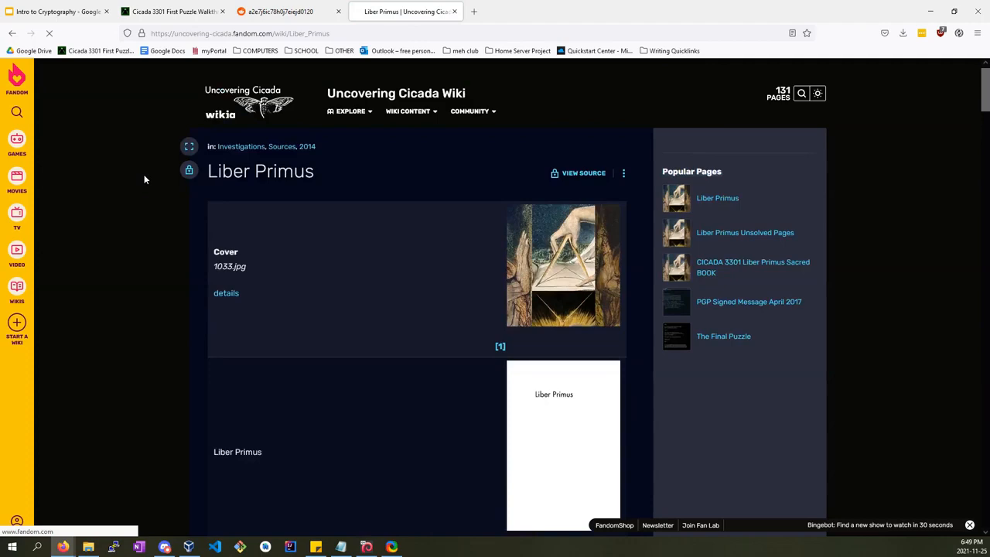
{"action": "left_click", "coordinate": [563, 266]}
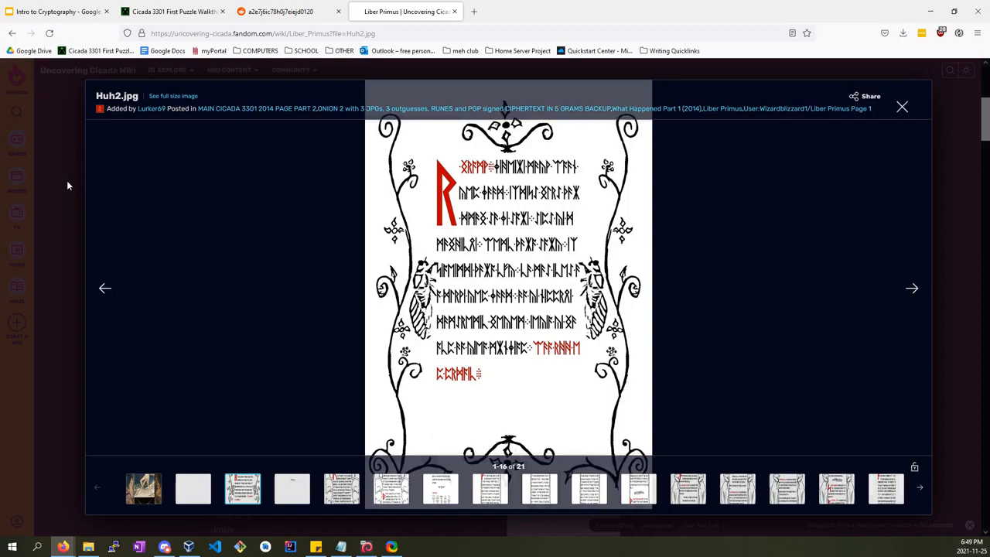
Close the enlarged runic image and scroll through the translated Liber Primus pages.
{"action": "left_click", "coordinate": [902, 107]}
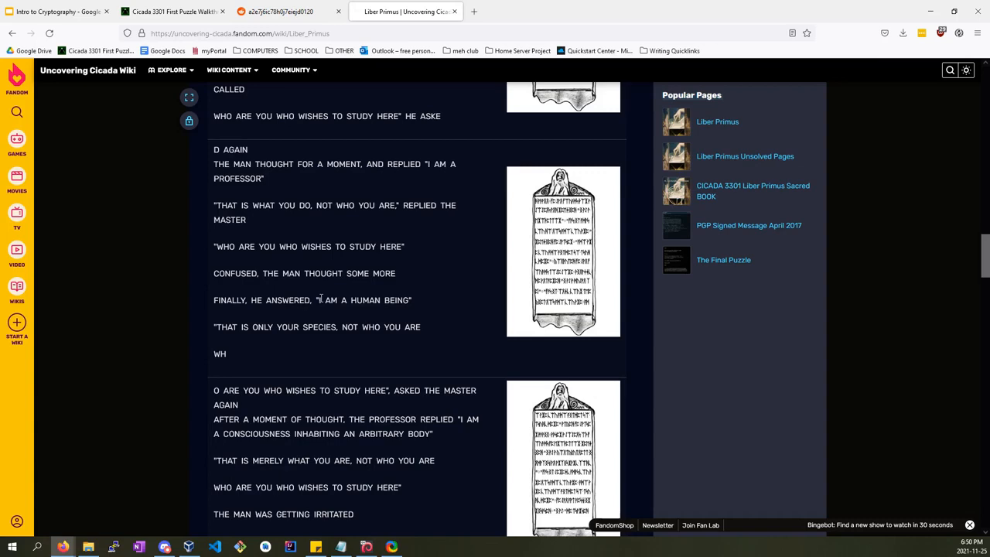
{"action": "scroll", "scroll_direction": "down", "scroll_amount": 3}
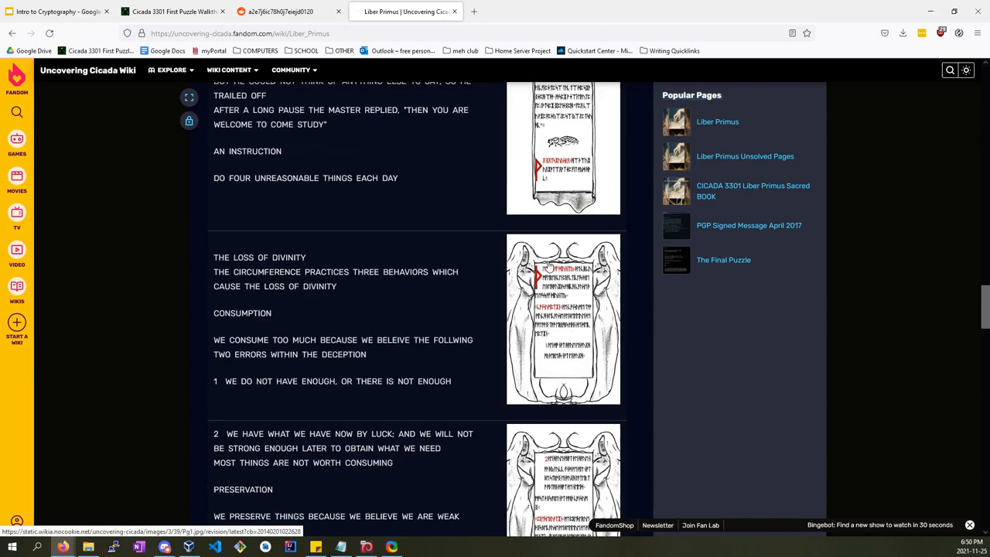
{"action": "scroll", "scroll_direction": "down", "scroll_amount": 3}
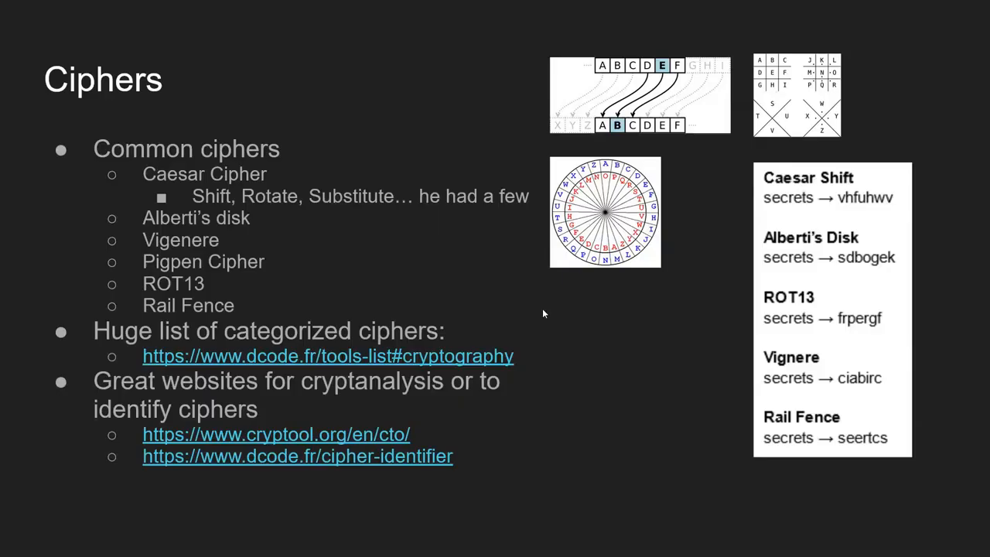
{"action": "mouse_move", "coordinate": [260, 356]}
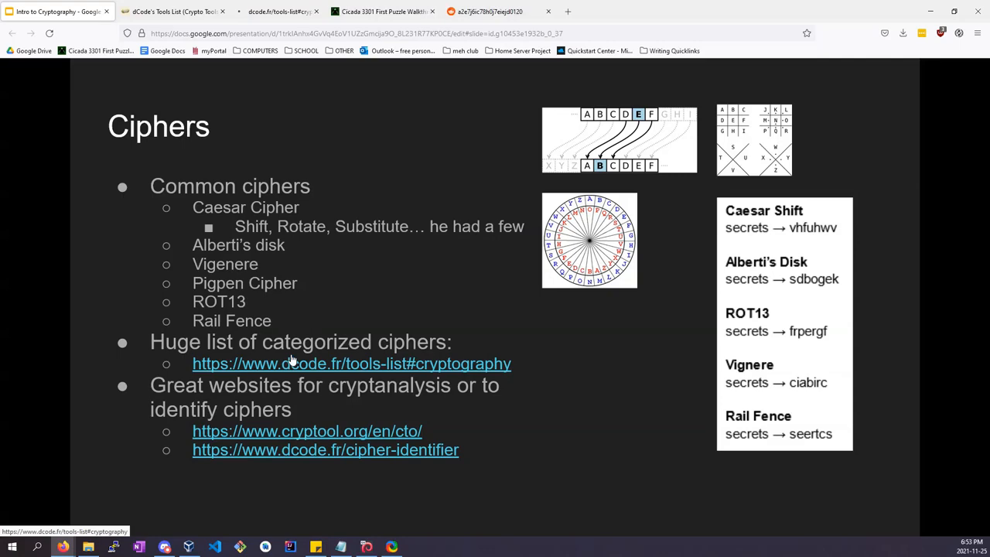
Follow the slide's dcode.fr/tools-list#cryptography link to load the categorized tools list in a new tab.
{"action": "left_click", "coordinate": [351, 364]}
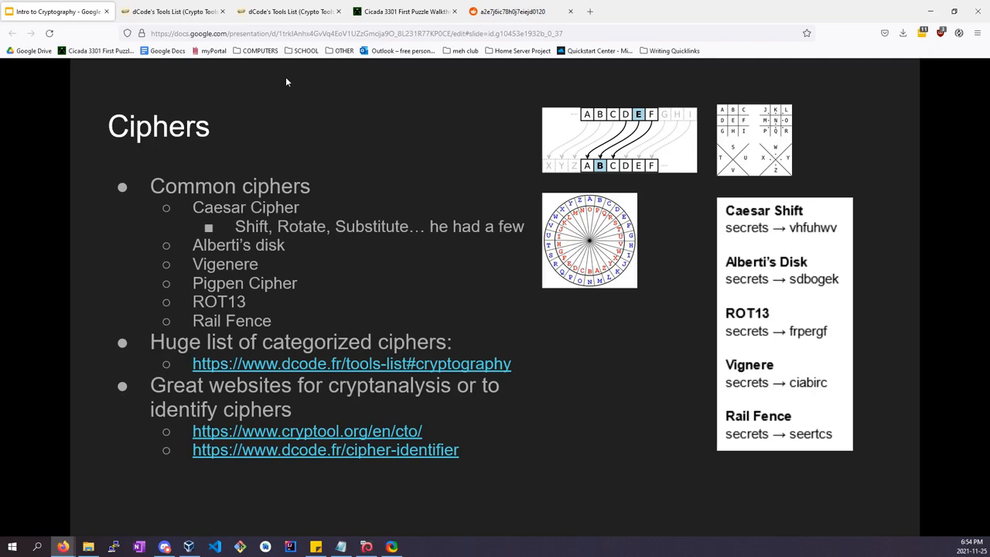
Analyze sample ciphertext in dCode's Cipher Identifier, ranking Atbash, Caesar, ROT and substitution as candidates.
{"action": "left_click", "coordinate": [287, 11]}
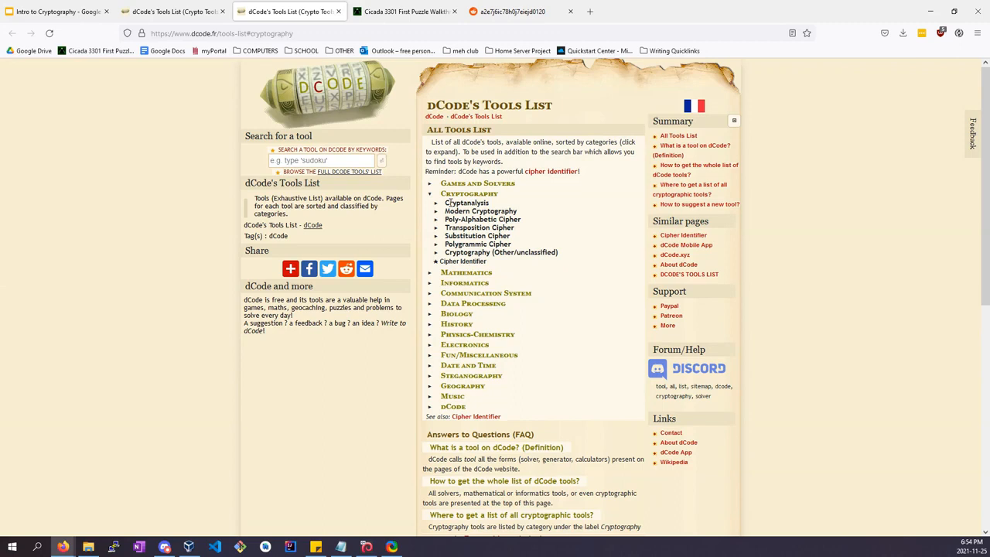
{"action": "left_click", "coordinate": [436, 203]}
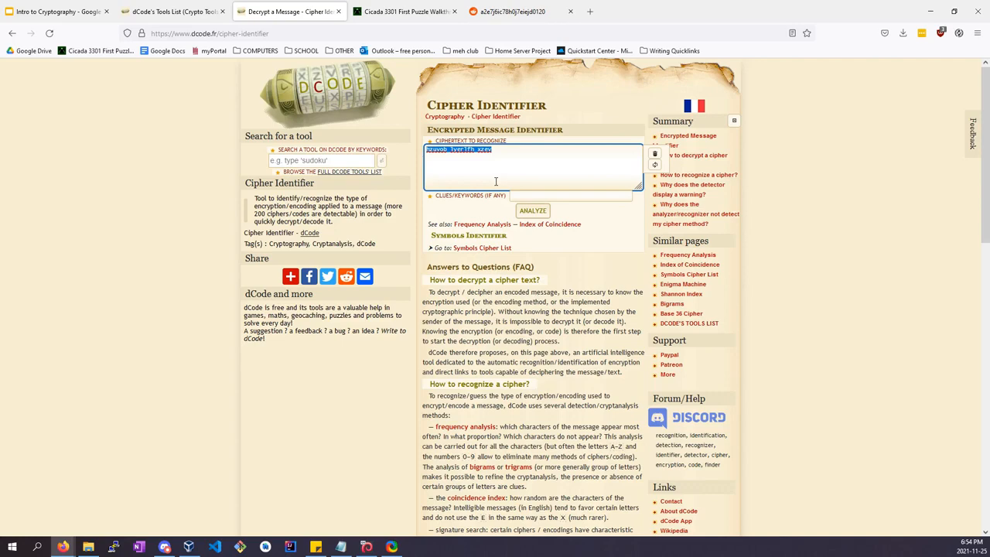
{"action": "left_click", "coordinate": [533, 210]}
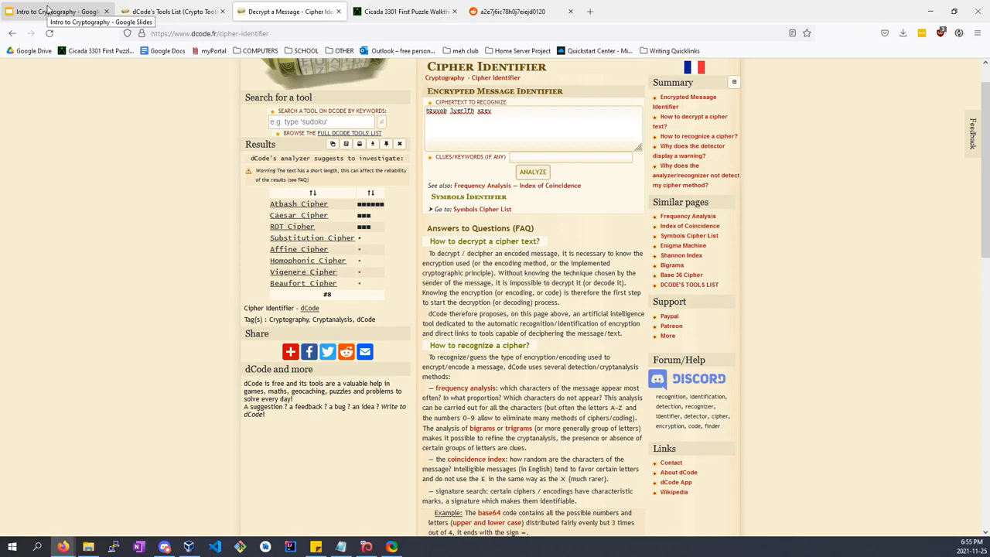
{"action": "left_click", "coordinate": [54, 11]}
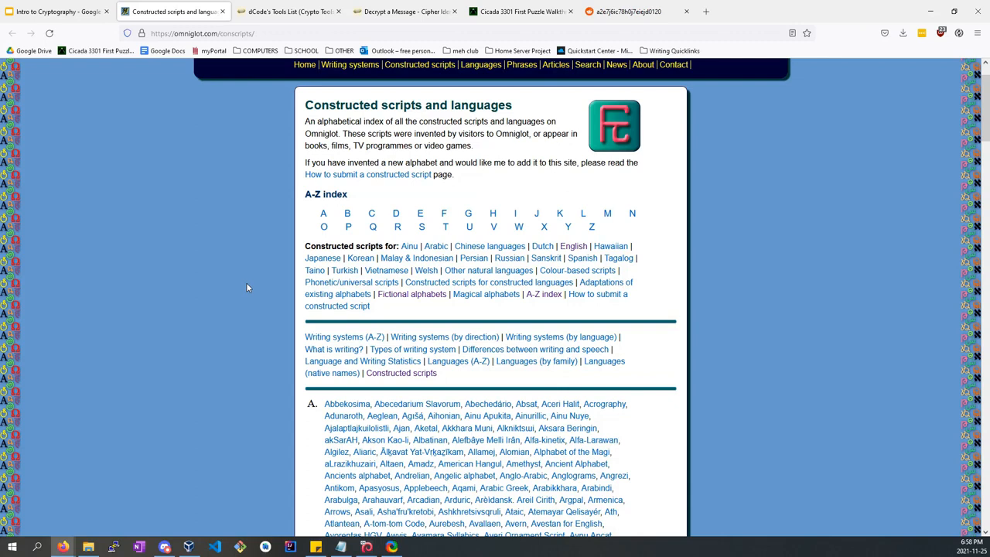
{"action": "mouse_move", "coordinate": [518, 303]}
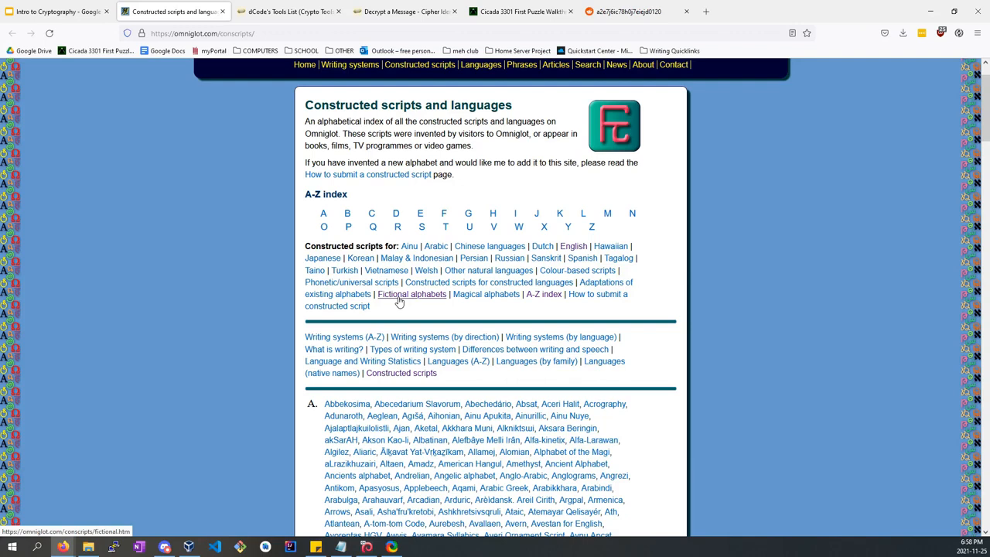
{"action": "mouse_move", "coordinate": [394, 300]}
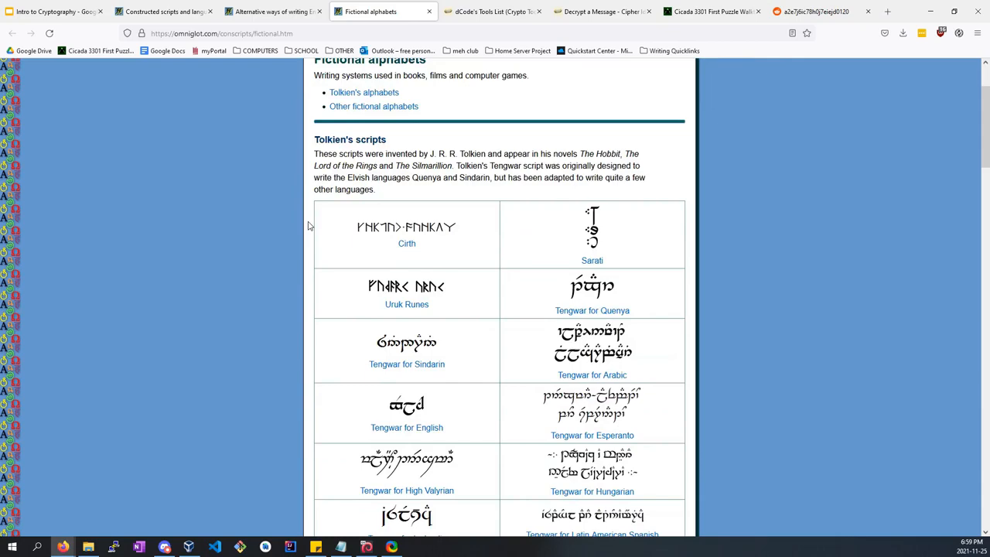
Scroll Omniglot's constructed English scripts down to Pipeline 3D, Puzzle Code, Reality and Rotor Script.
{"action": "scroll", "scroll_direction": "down", "scroll_amount": 3}
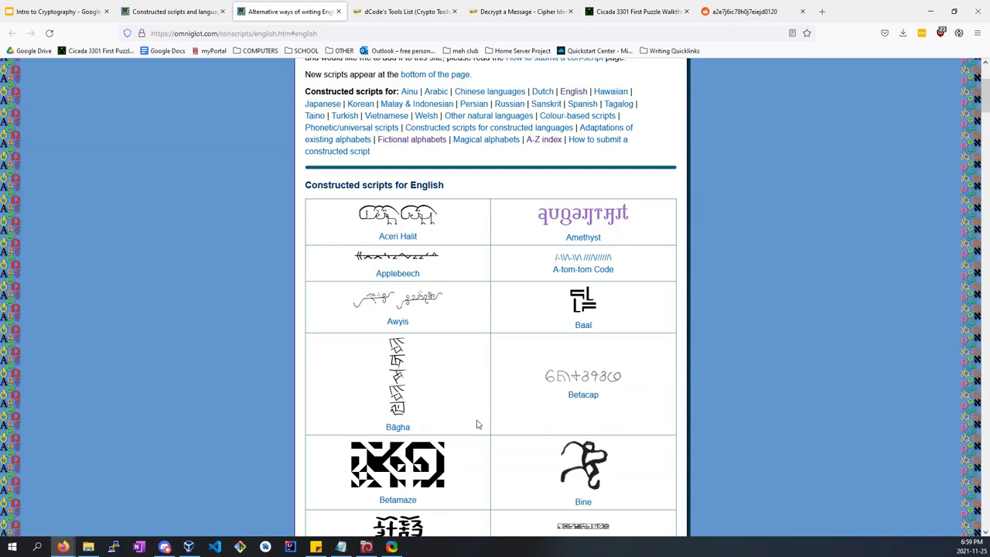
{"action": "scroll", "scroll_direction": "down", "scroll_amount": 3}
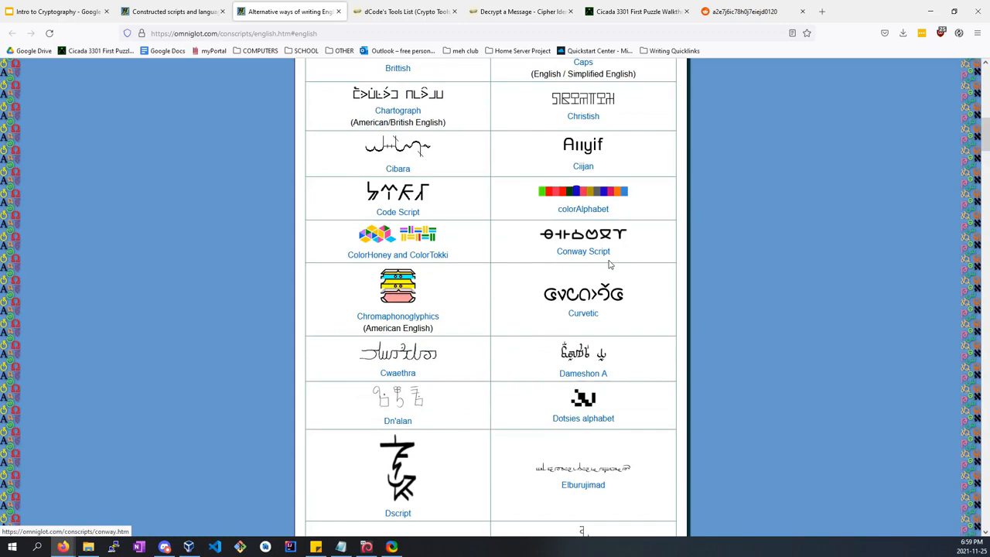
{"action": "scroll", "scroll_direction": "down", "scroll_amount": 3}
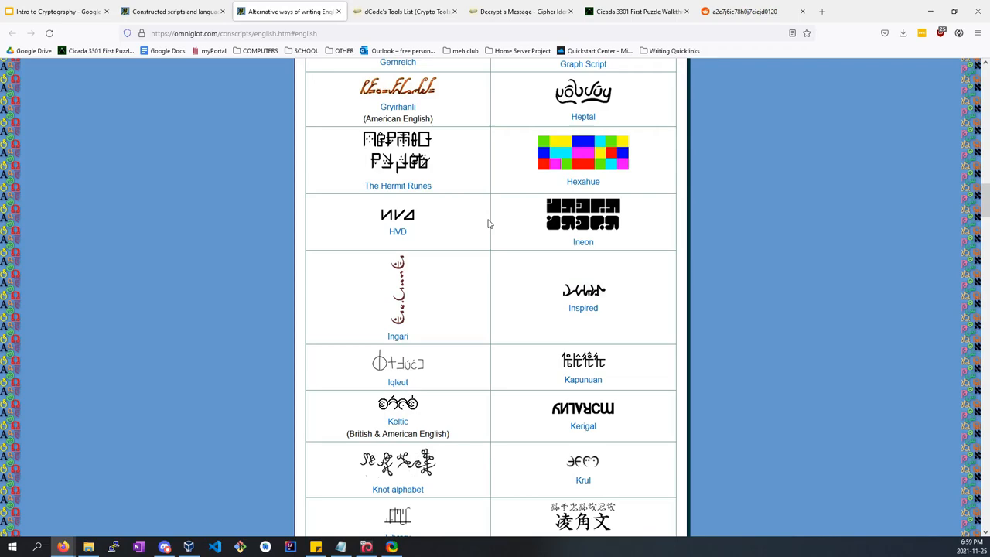
{"action": "scroll", "scroll_direction": "down", "scroll_amount": 3}
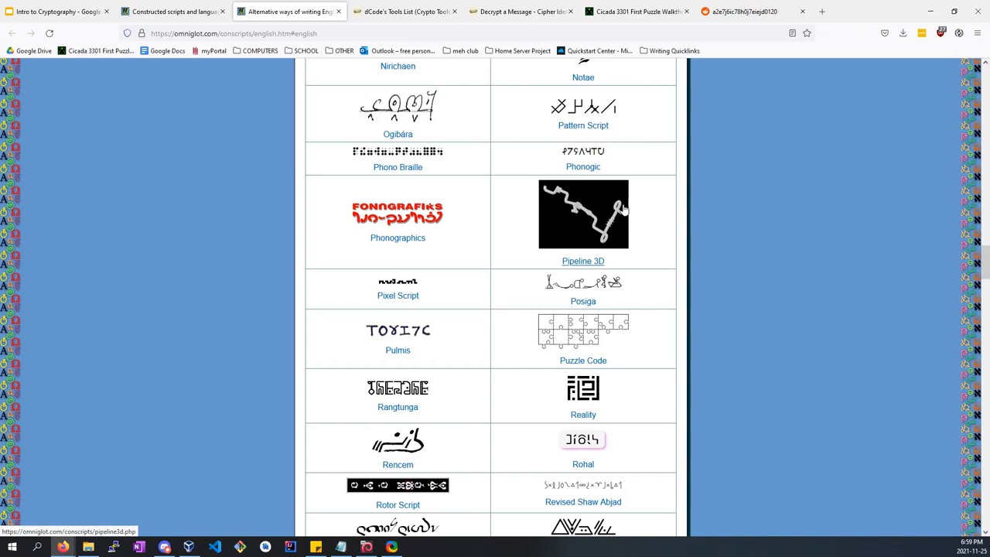
{"action": "mouse_move", "coordinate": [529, 181]}
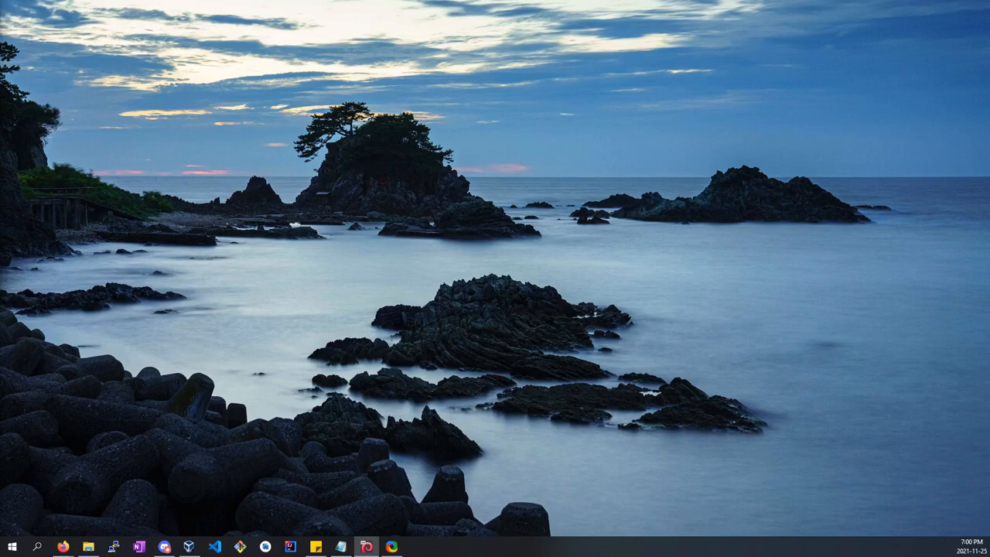
{"action": "mouse_move", "coordinate": [65, 548]}
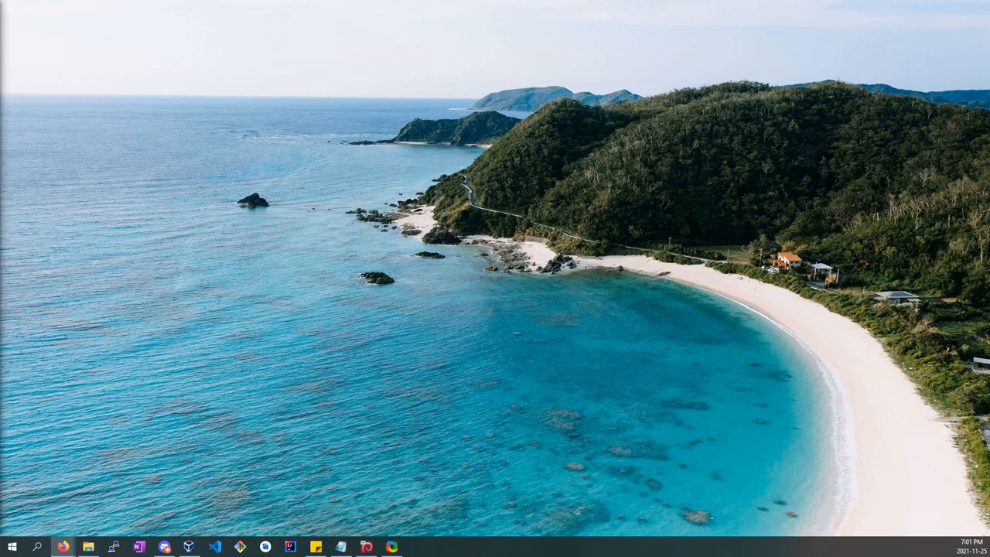
Restore the browser window showing the Intro to Cryptography title slide.
{"action": "left_click", "coordinate": [64, 548]}
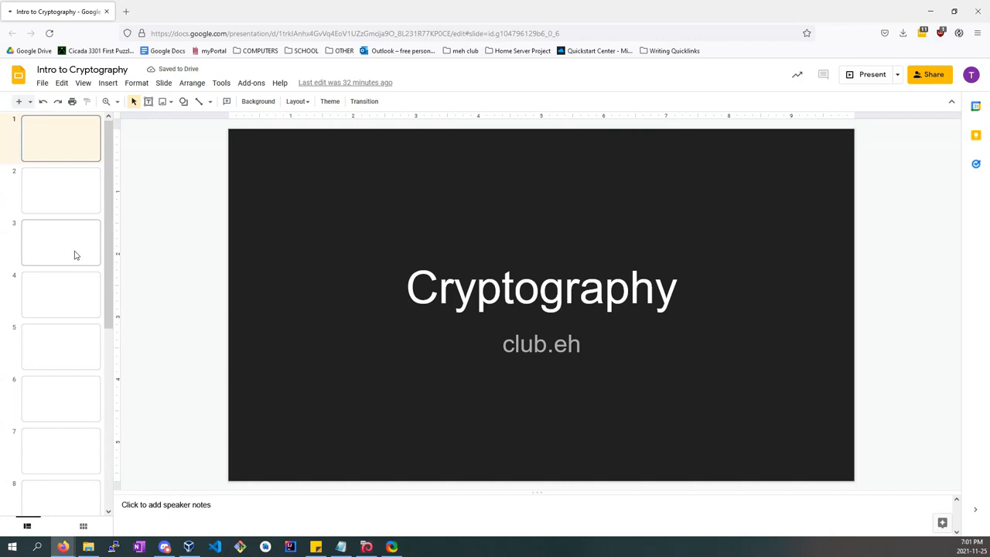
{"action": "left_click", "coordinate": [873, 75]}
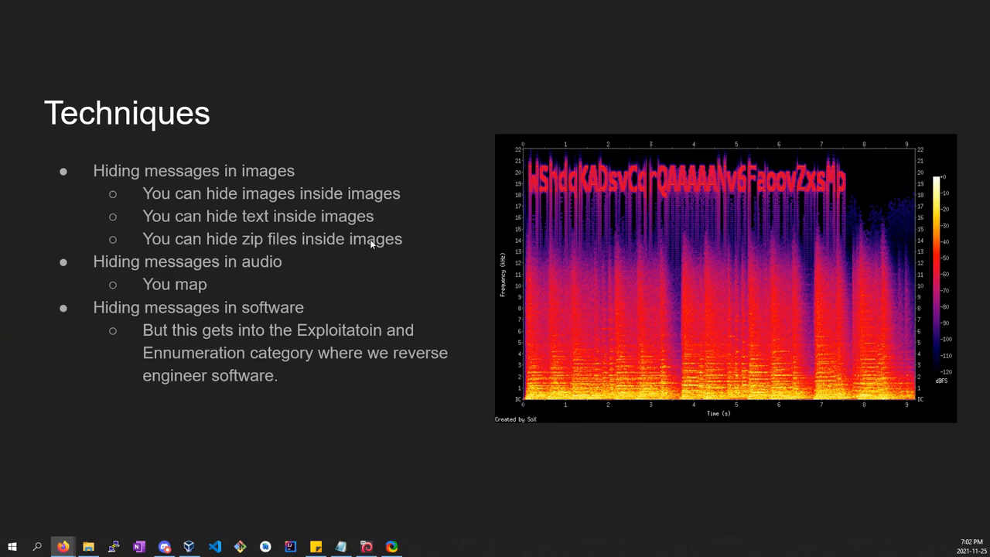
{"action": "mouse_move", "coordinate": [319, 249]}
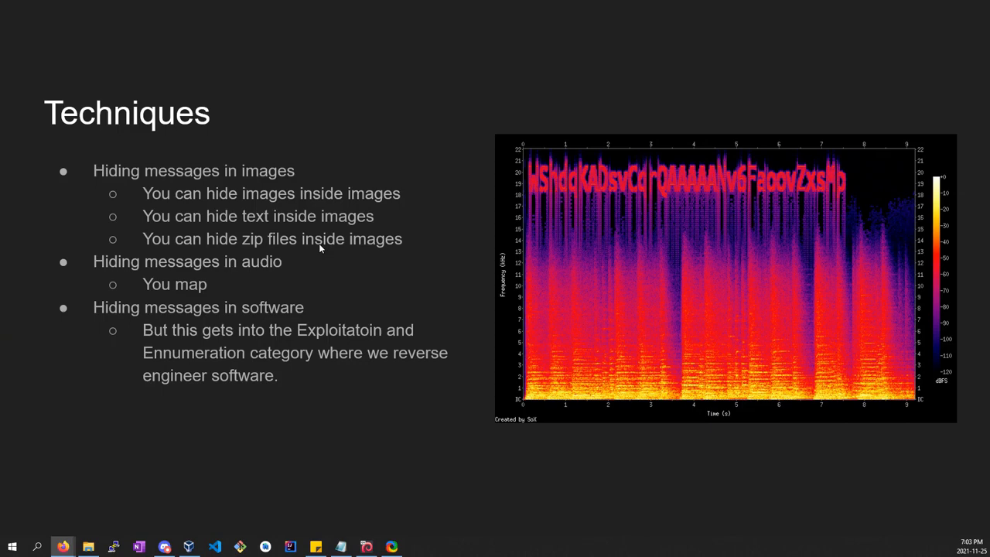
{"action": "mouse_move", "coordinate": [344, 256]}
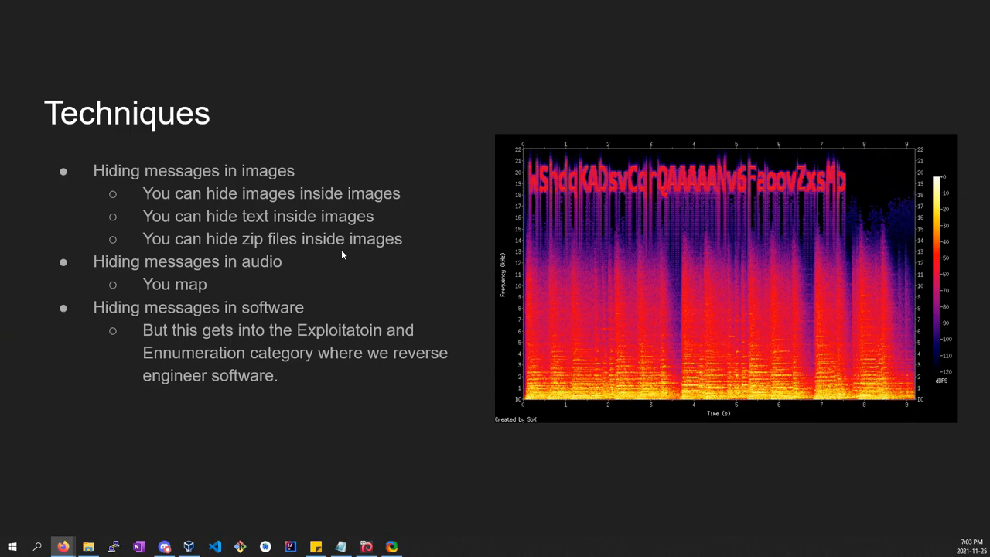
{"action": "mouse_move", "coordinate": [844, 184]}
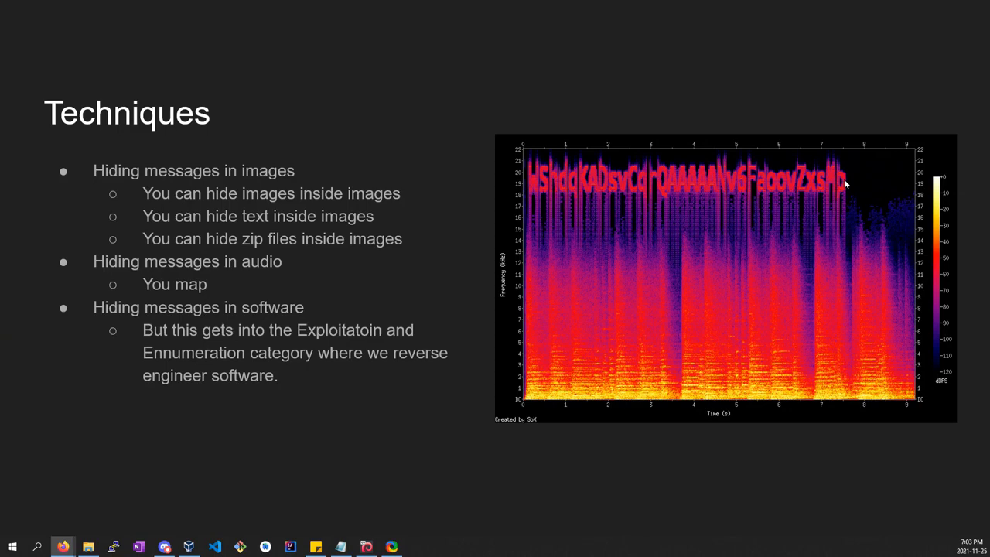
{"action": "mouse_move", "coordinate": [807, 193]}
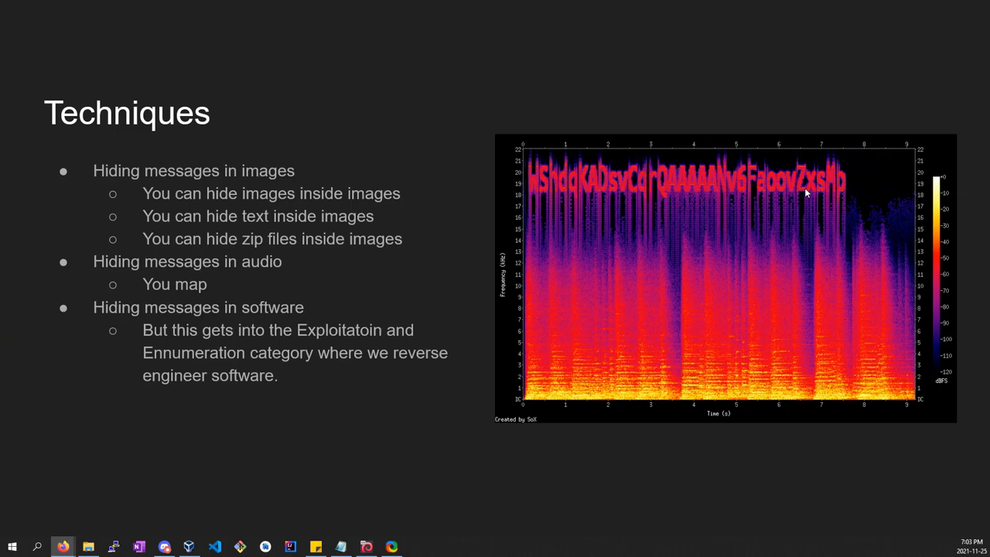
{"action": "mouse_move", "coordinate": [595, 127]}
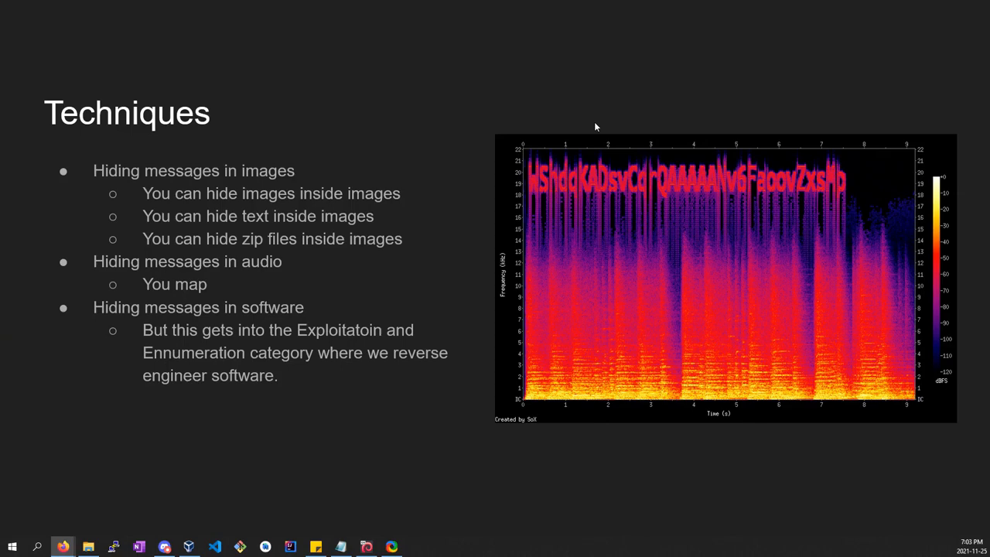
{"action": "mouse_move", "coordinate": [789, 380]}
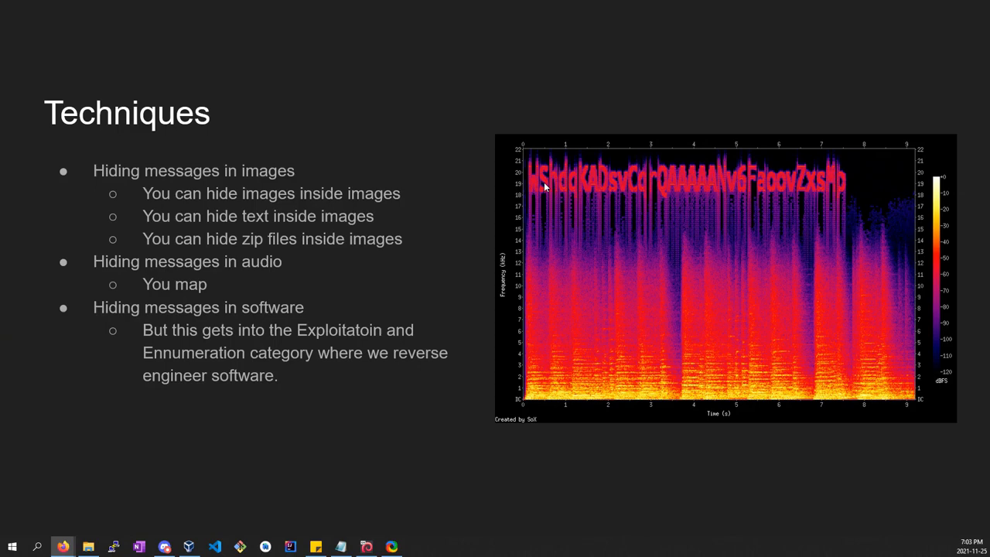
{"action": "mouse_move", "coordinate": [792, 186]}
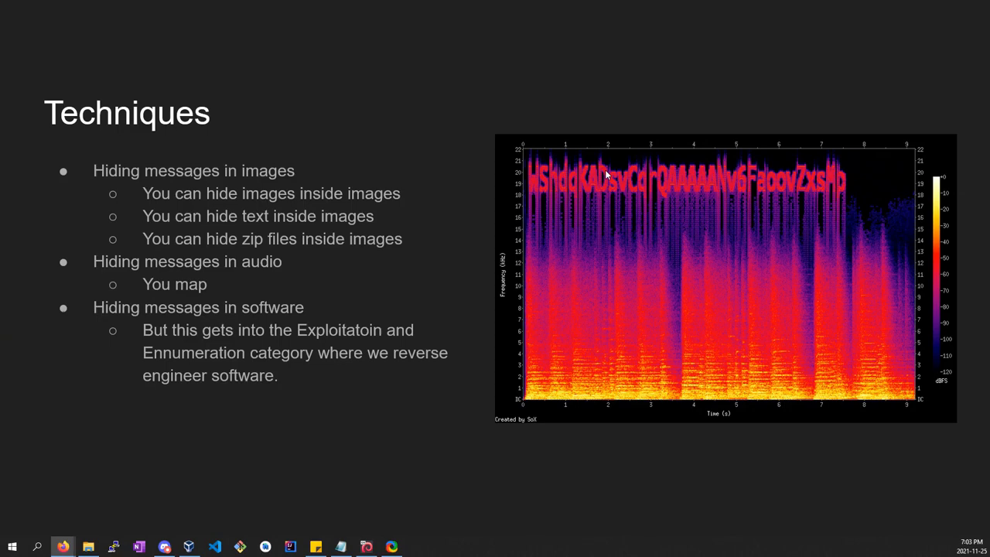
{"action": "mouse_move", "coordinate": [238, 255]}
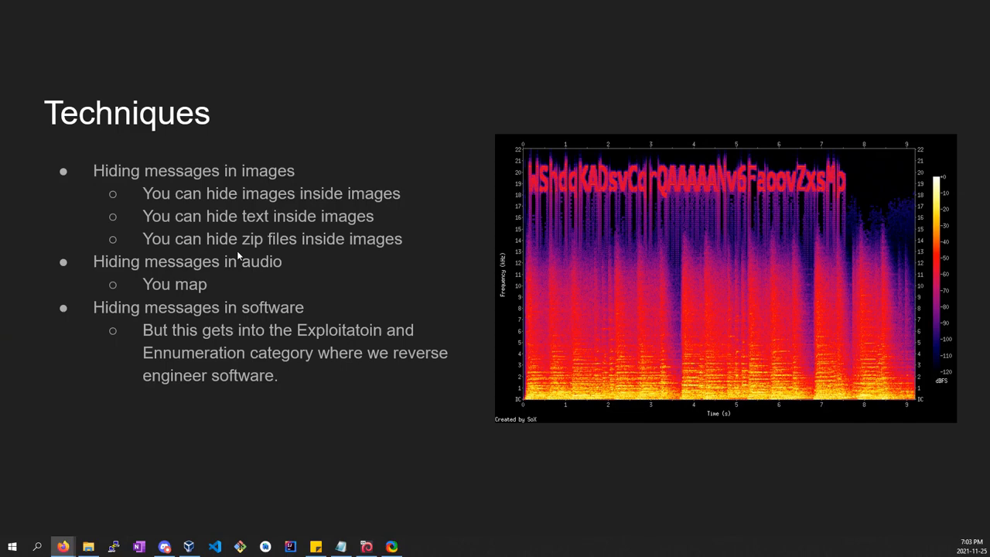
{"action": "mouse_move", "coordinate": [164, 326]}
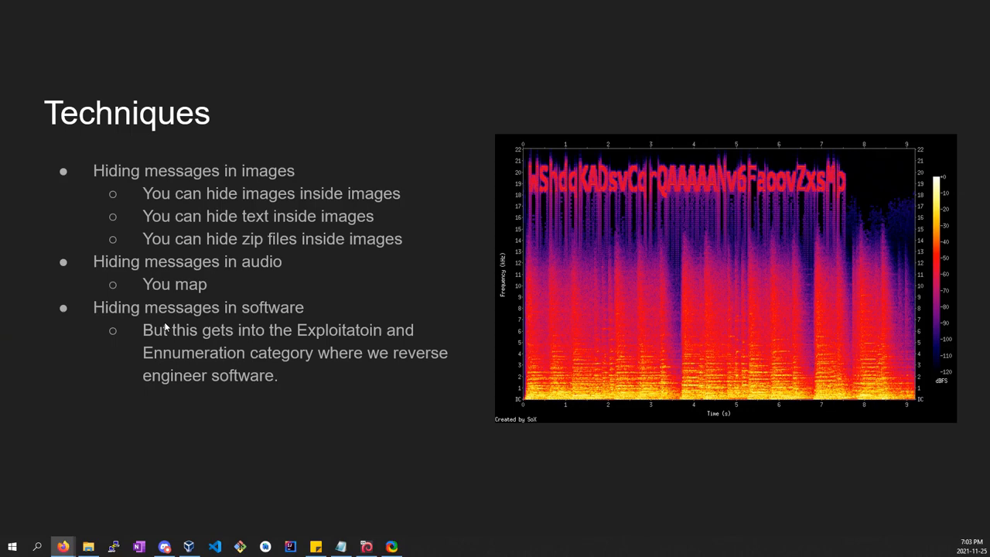